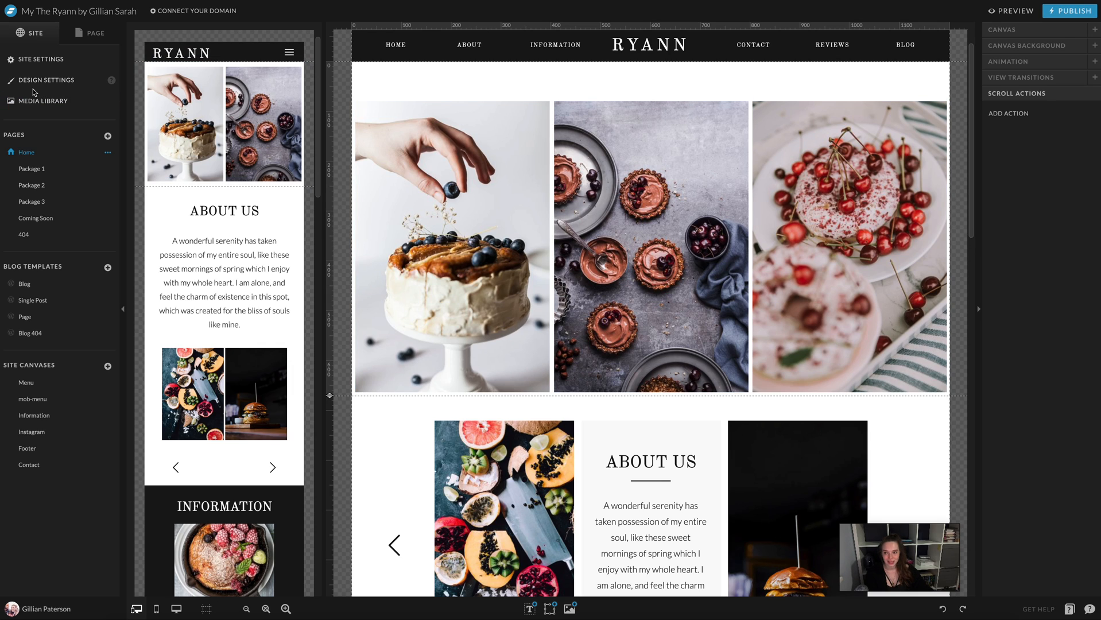
# Open Design Settings from the Site panel to show the eight-colour palette and type styles
pyautogui.click(44, 80)
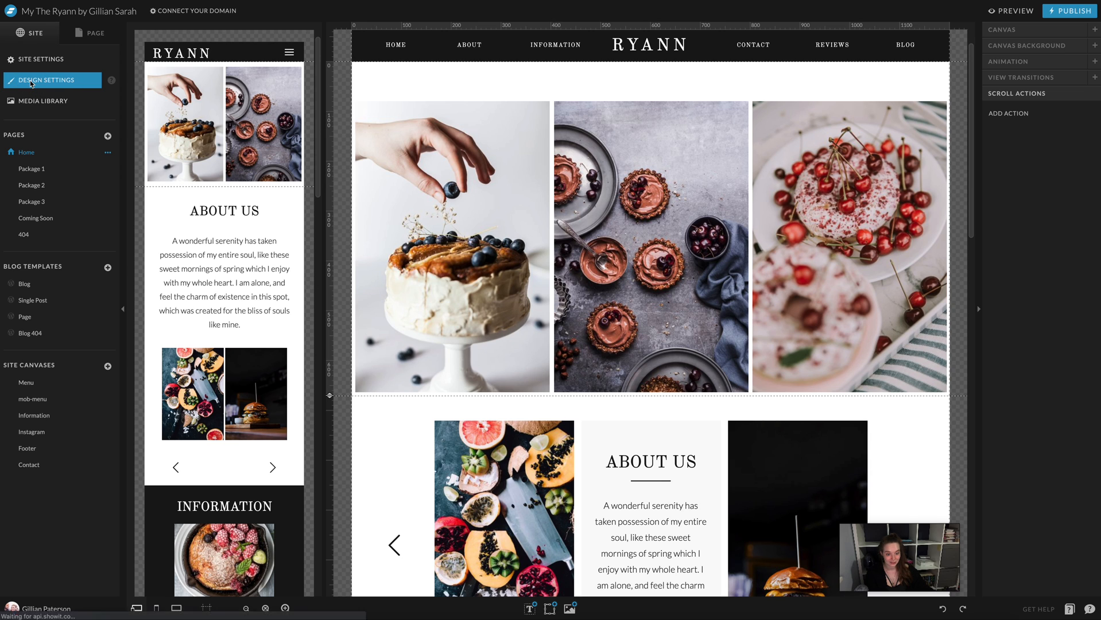
pyautogui.click(47, 79)
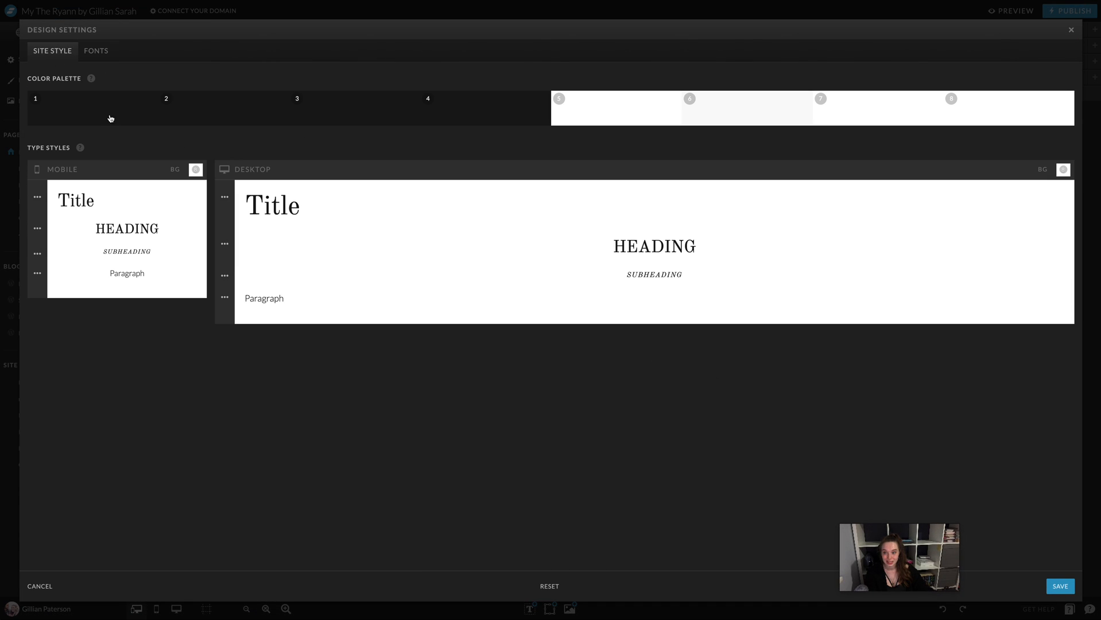
pyautogui.moveTo(373, 278)
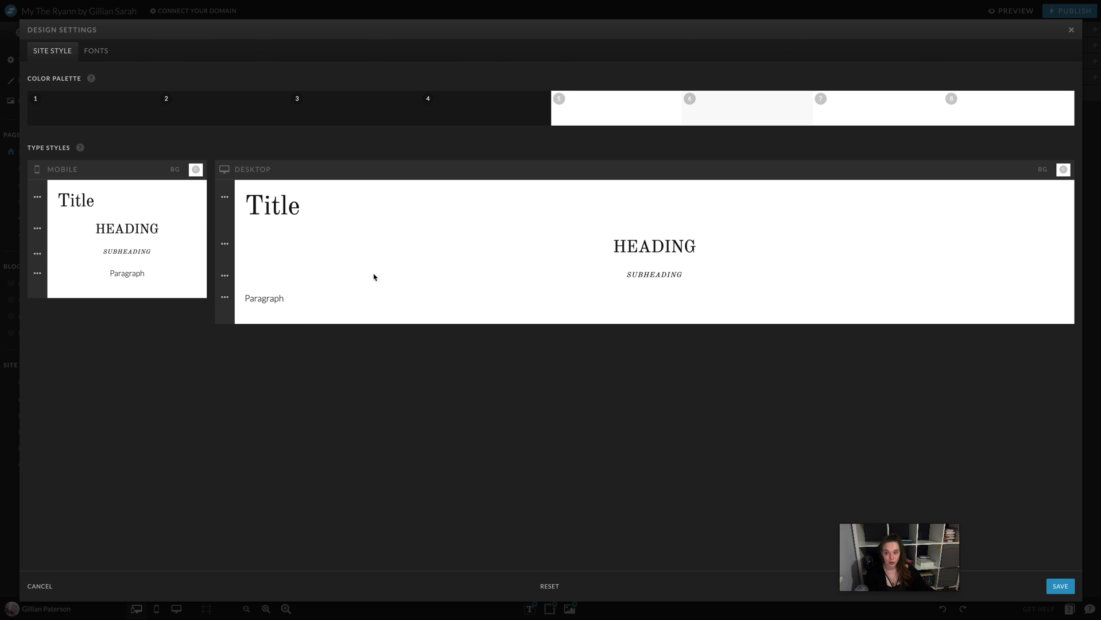
pyautogui.moveTo(291, 92)
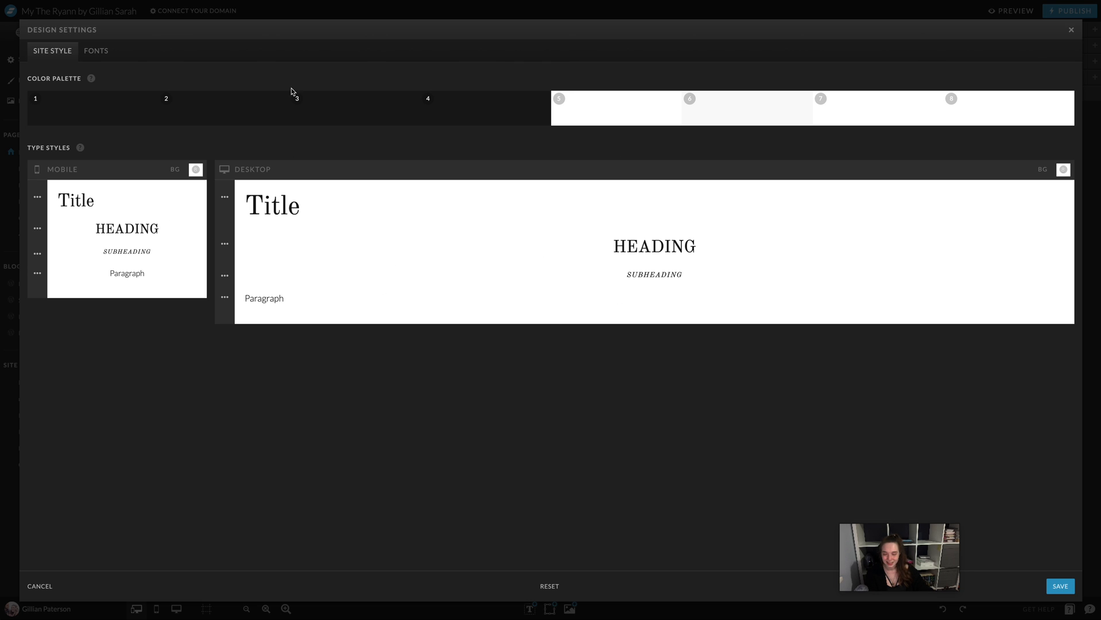
# In the Fonts tab, add Raleway Normal as a Google font
pyautogui.click(96, 50)
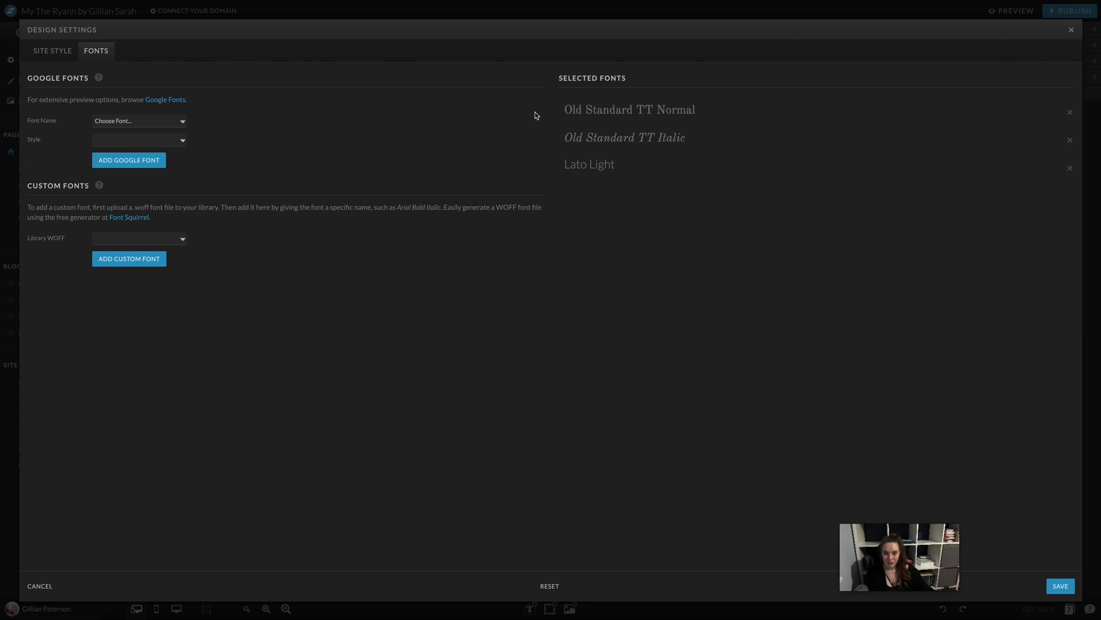
pyautogui.moveTo(639, 186)
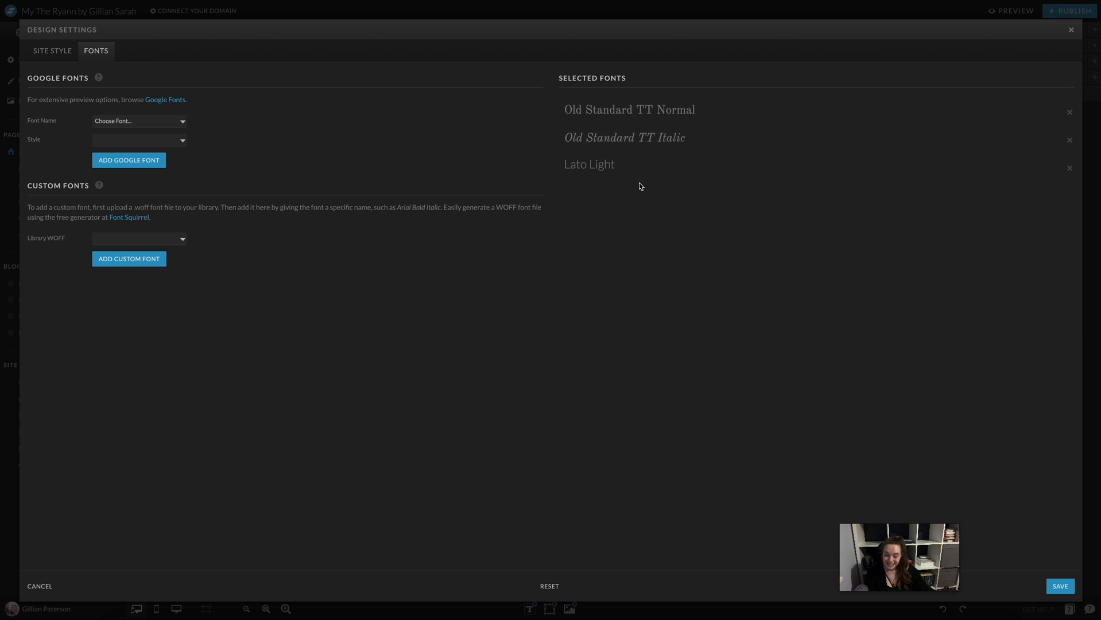
pyautogui.moveTo(200, 150)
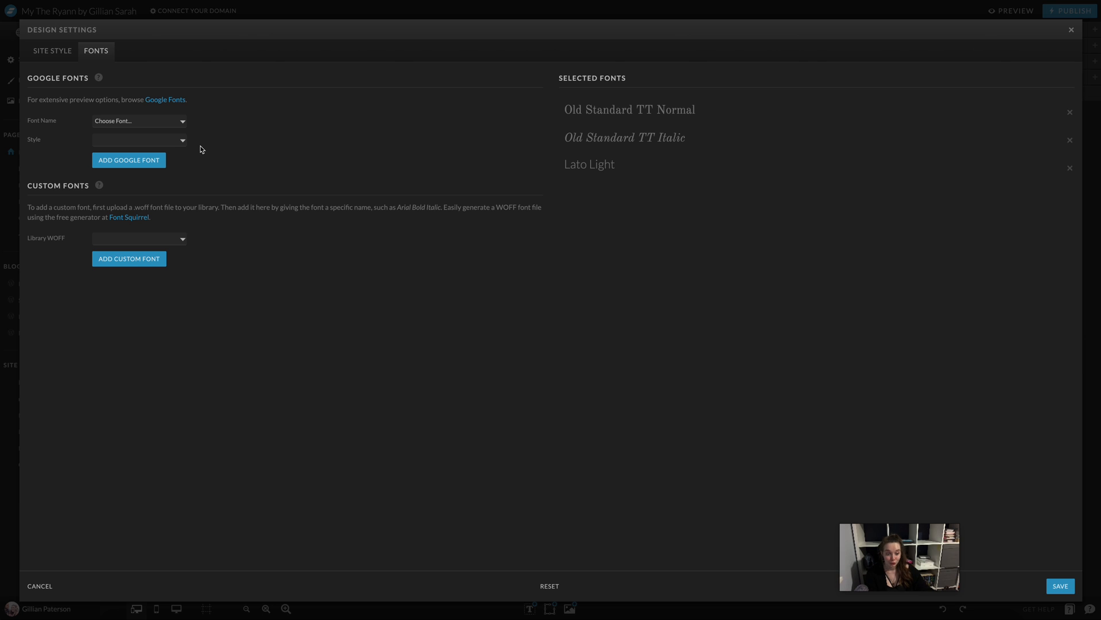
pyautogui.moveTo(265, 249)
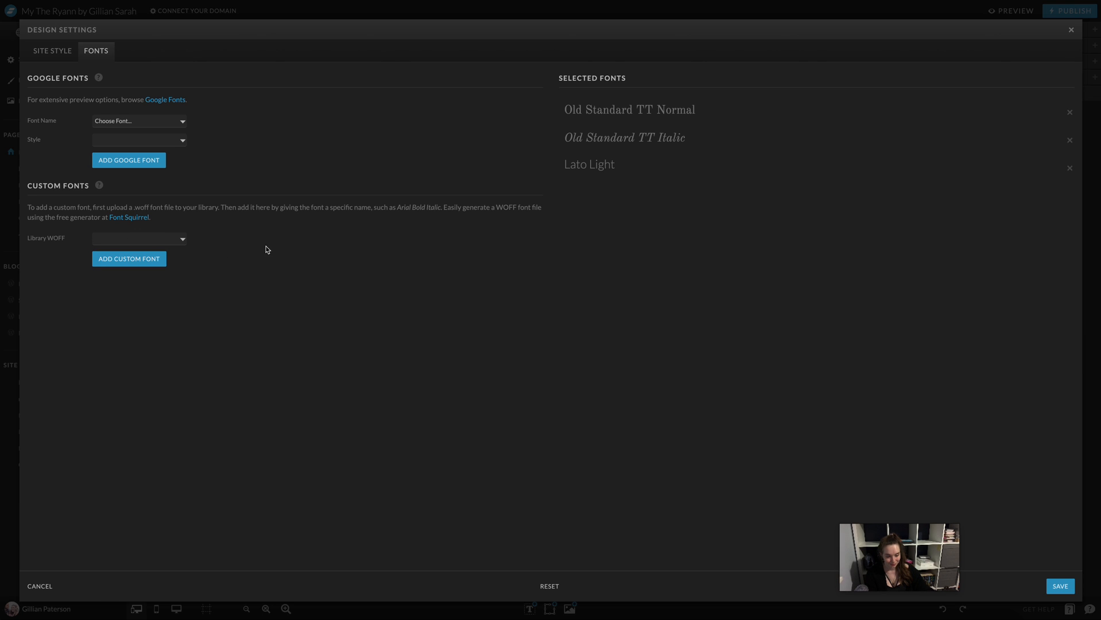
pyautogui.moveTo(293, 235)
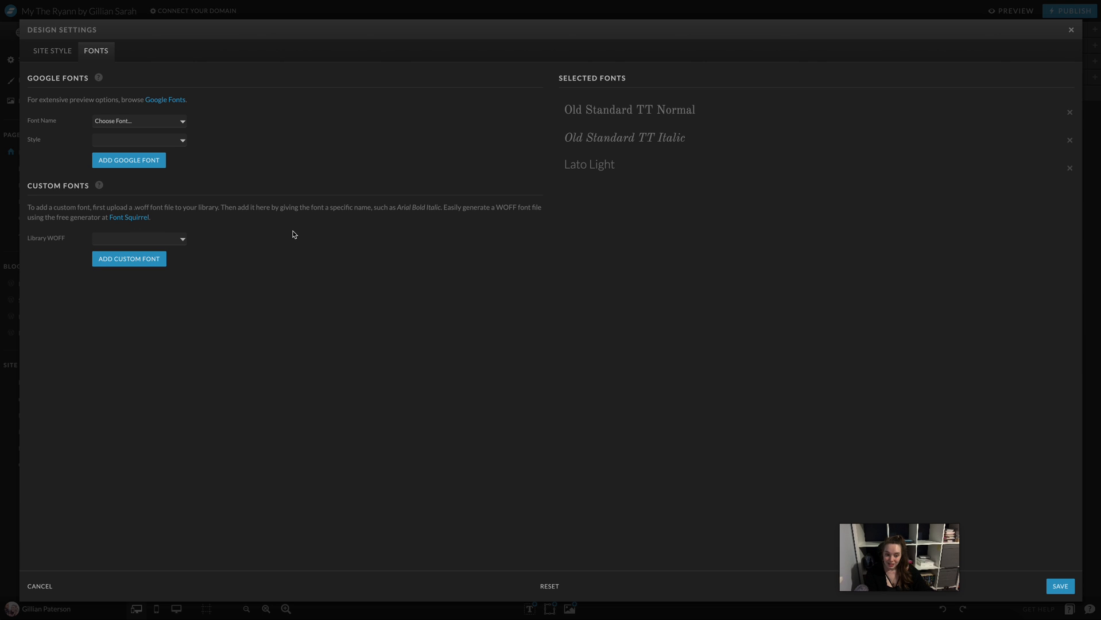
pyautogui.moveTo(286, 224)
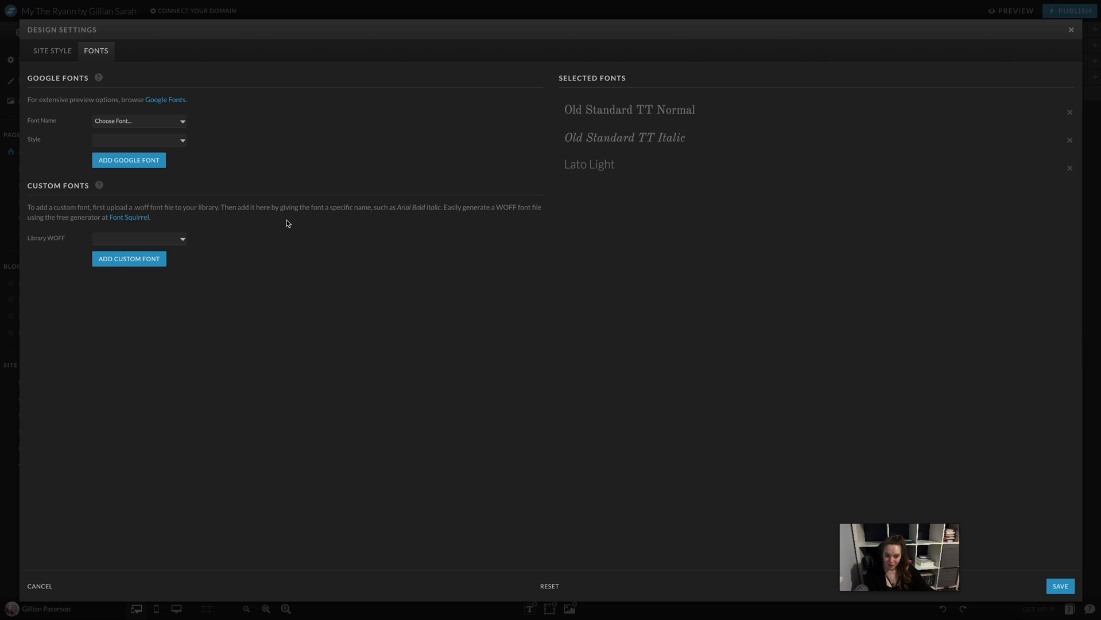
pyautogui.moveTo(152, 123)
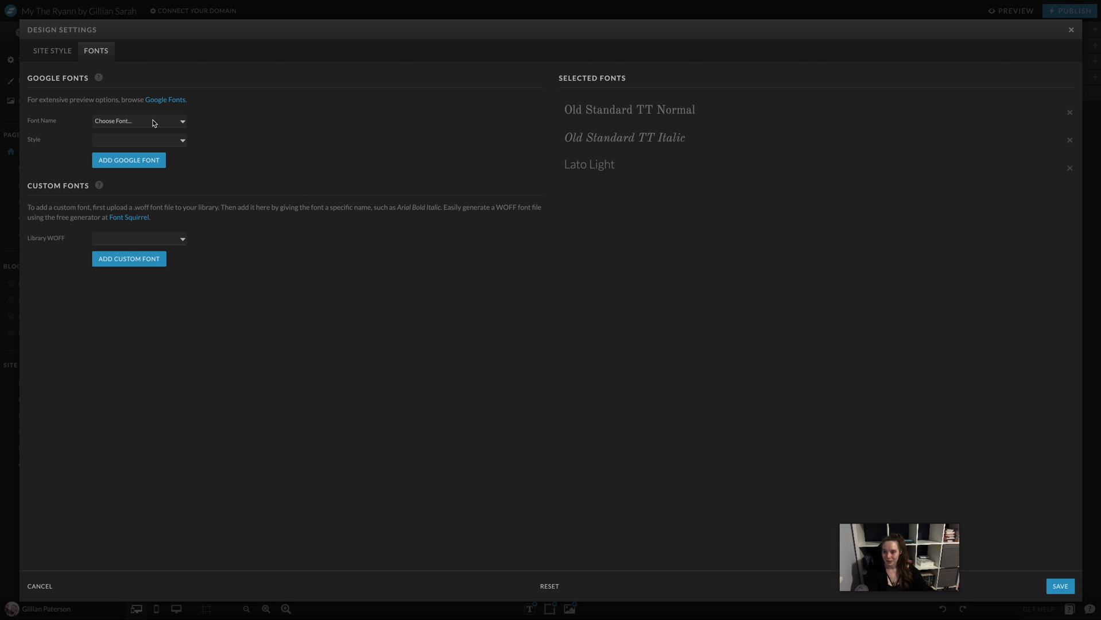
pyautogui.click(139, 120)
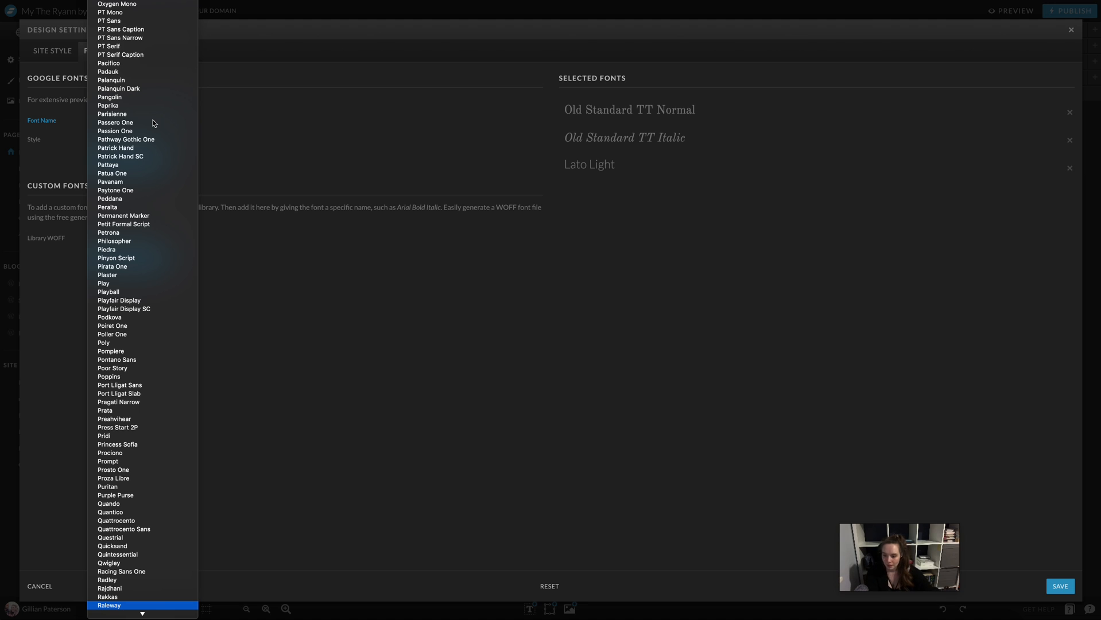
pyautogui.click(109, 606)
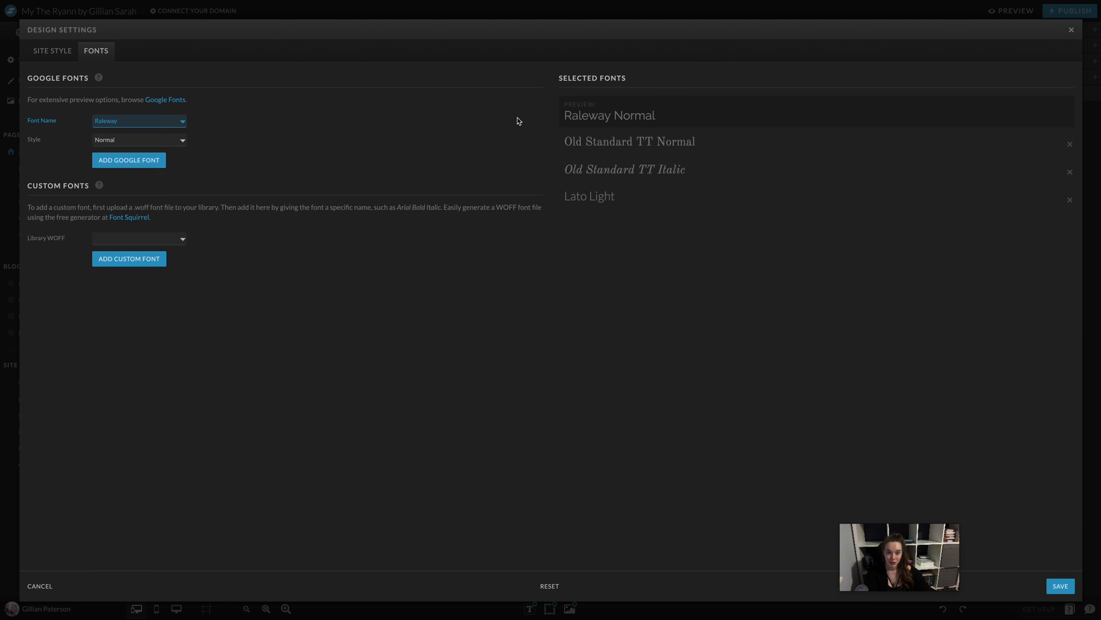
pyautogui.click(128, 160)
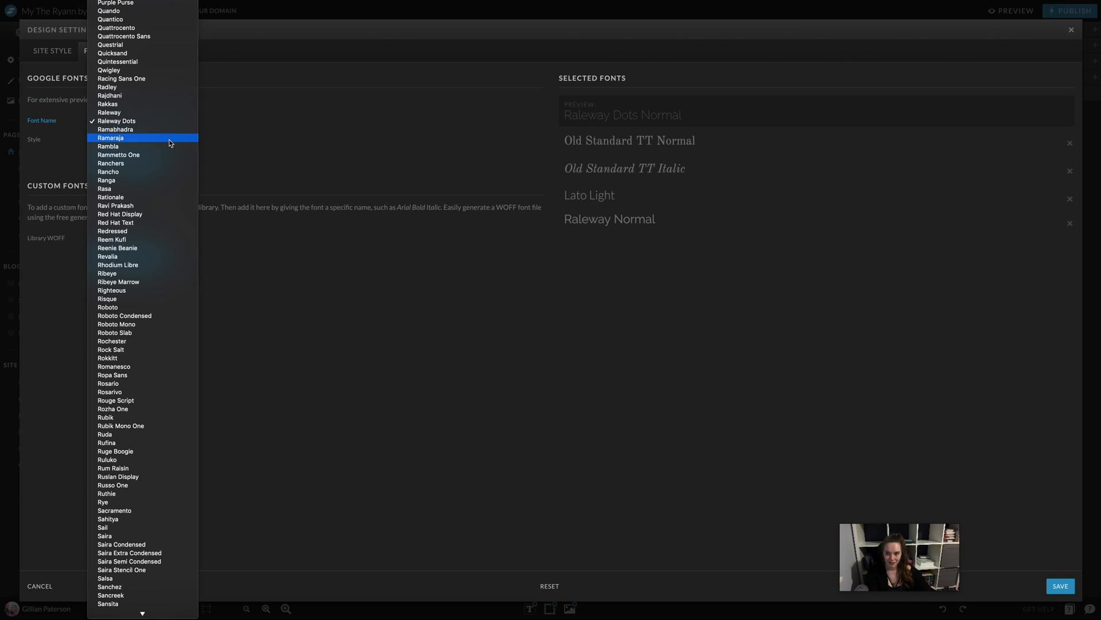
# Add Lancelot Normal and Parisienne Normal as Google fonts
pyautogui.click(111, 164)
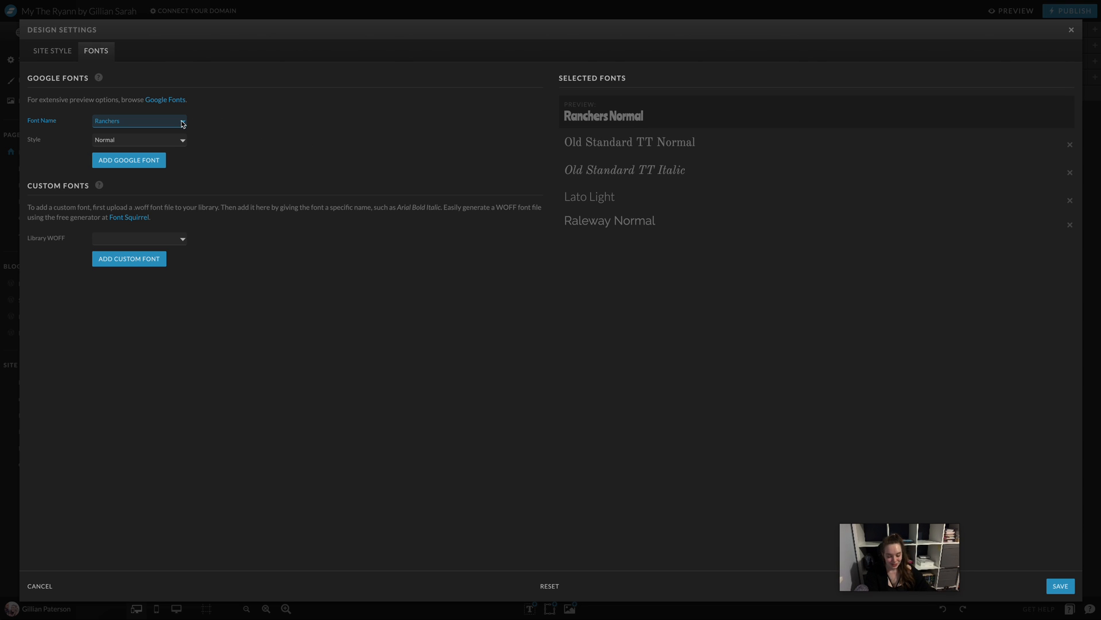
pyautogui.moveTo(551, 126)
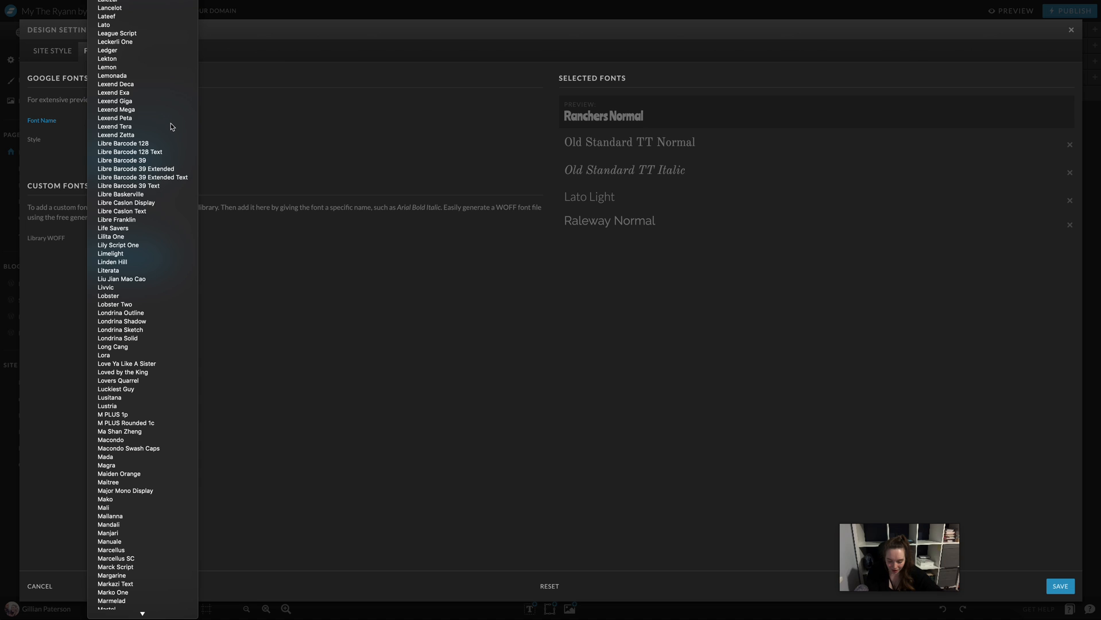
pyautogui.click(109, 8)
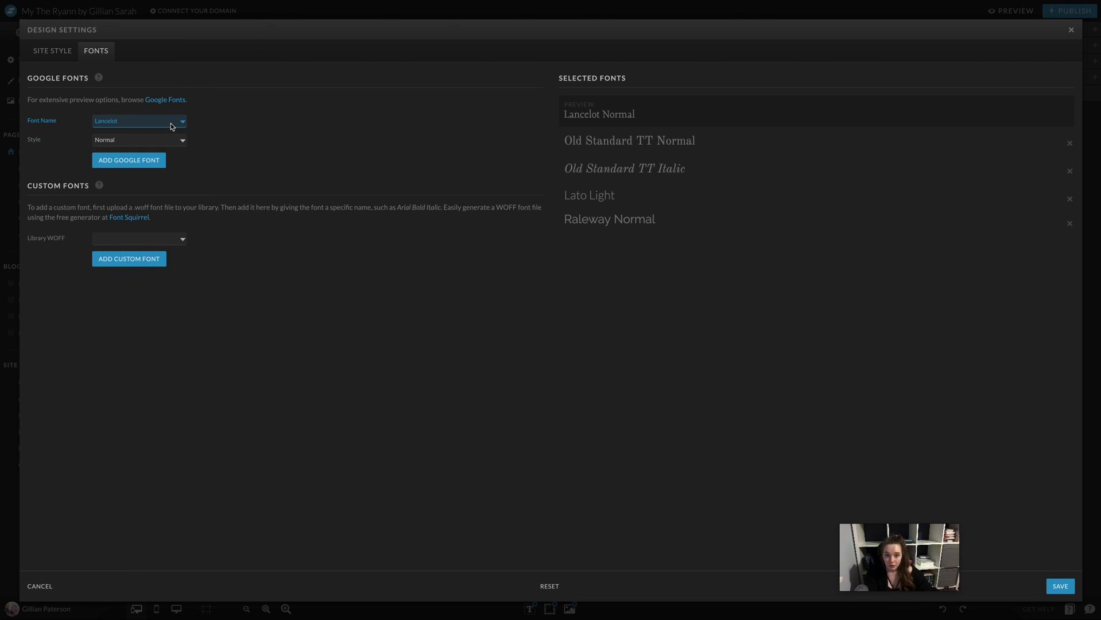
pyautogui.click(129, 160)
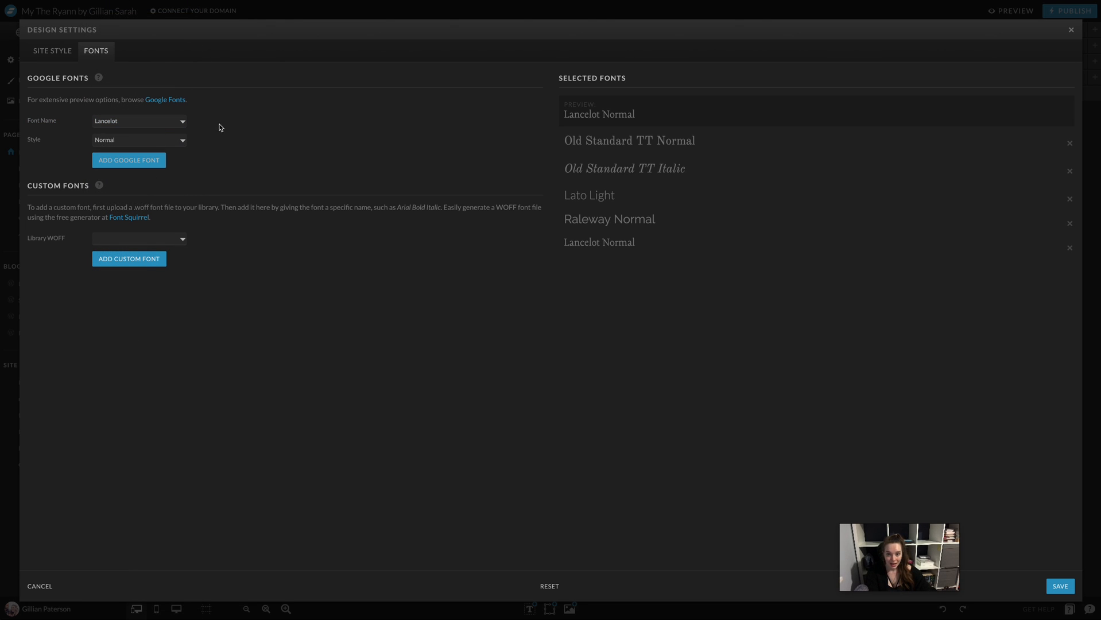
pyautogui.click(138, 120)
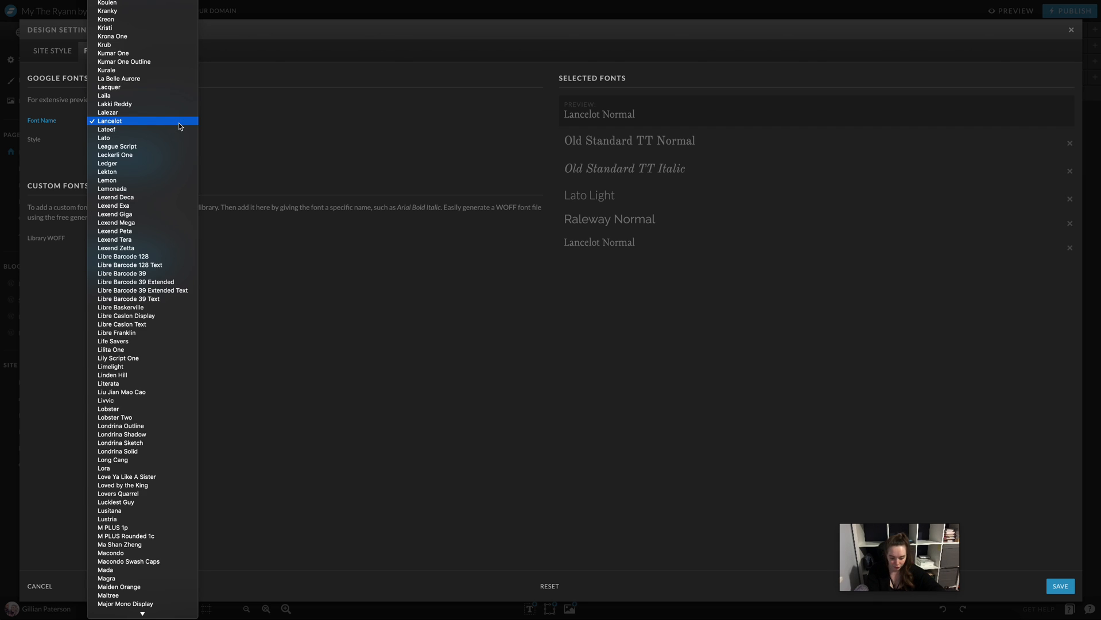
pyautogui.scroll(3)
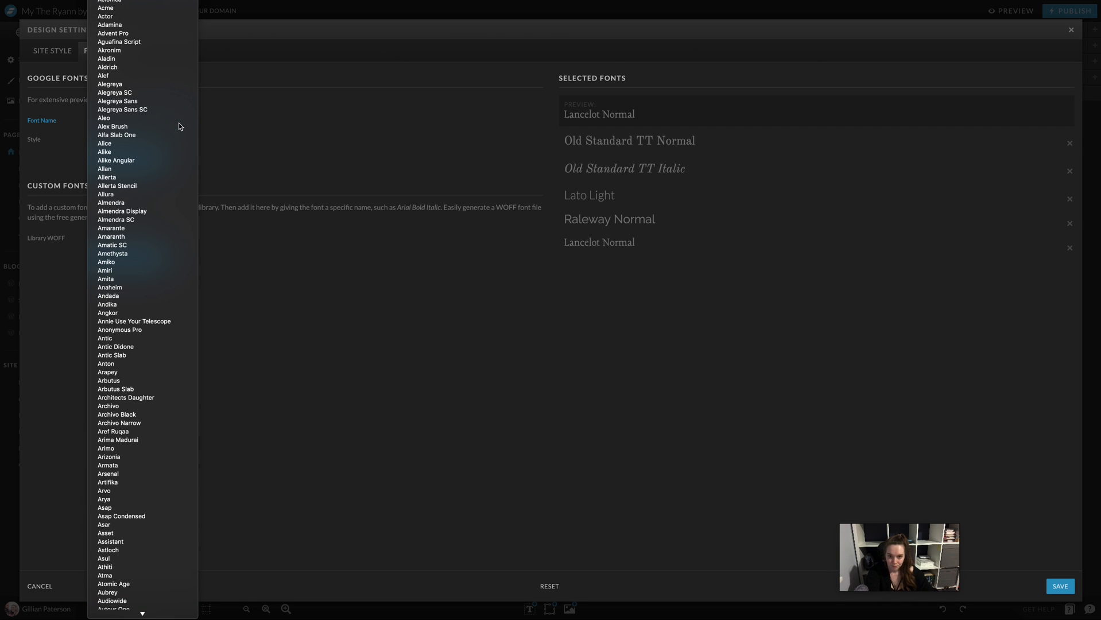
pyautogui.scroll(-3)
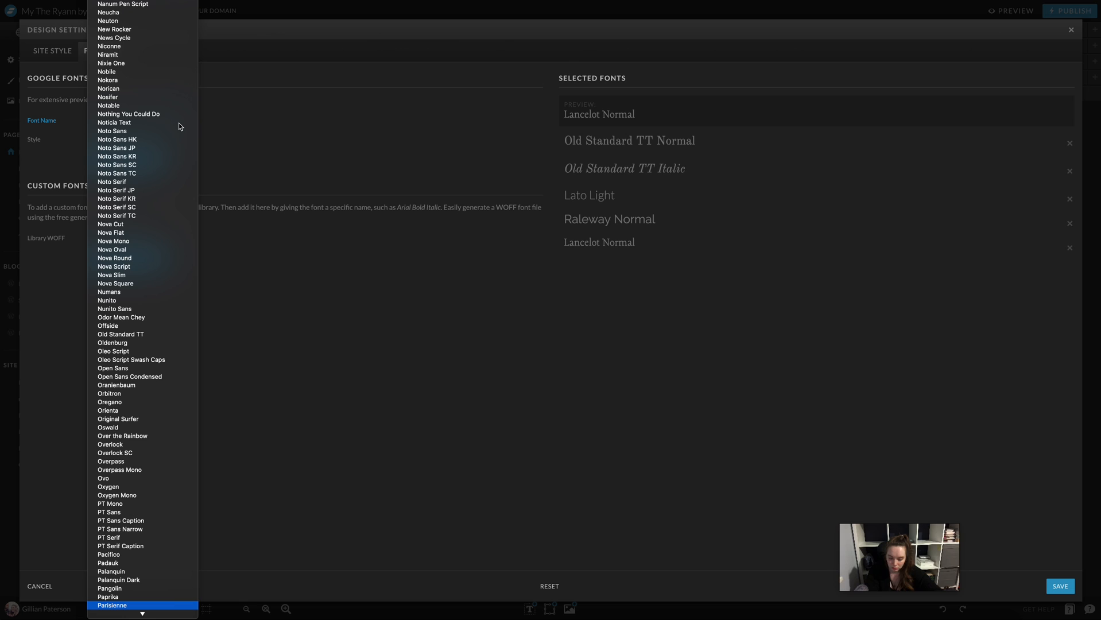
pyautogui.click(112, 605)
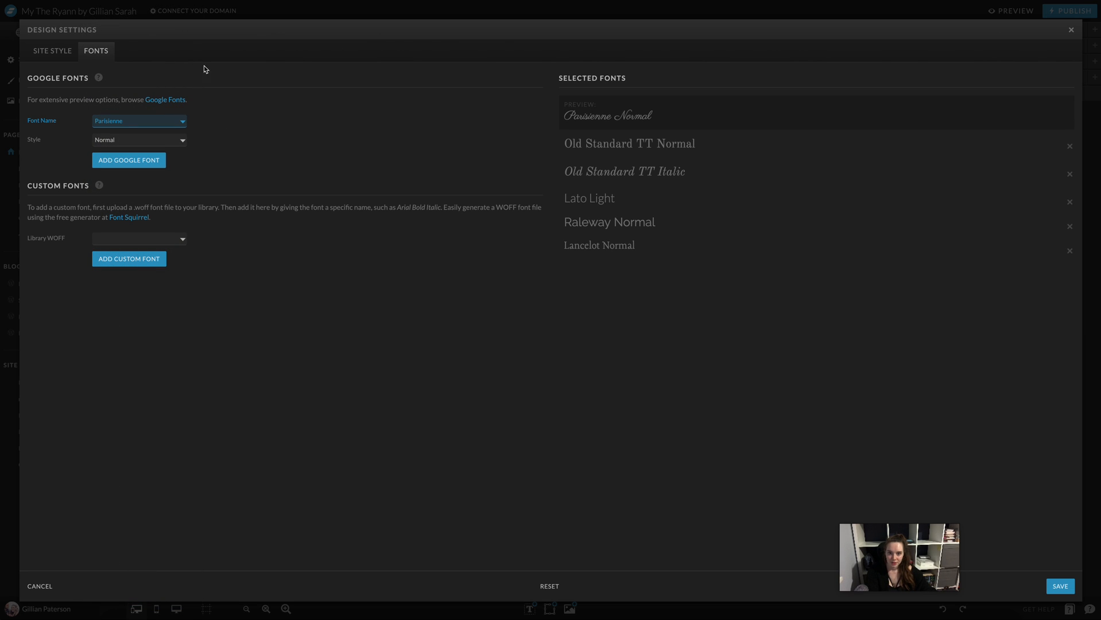
pyautogui.click(129, 161)
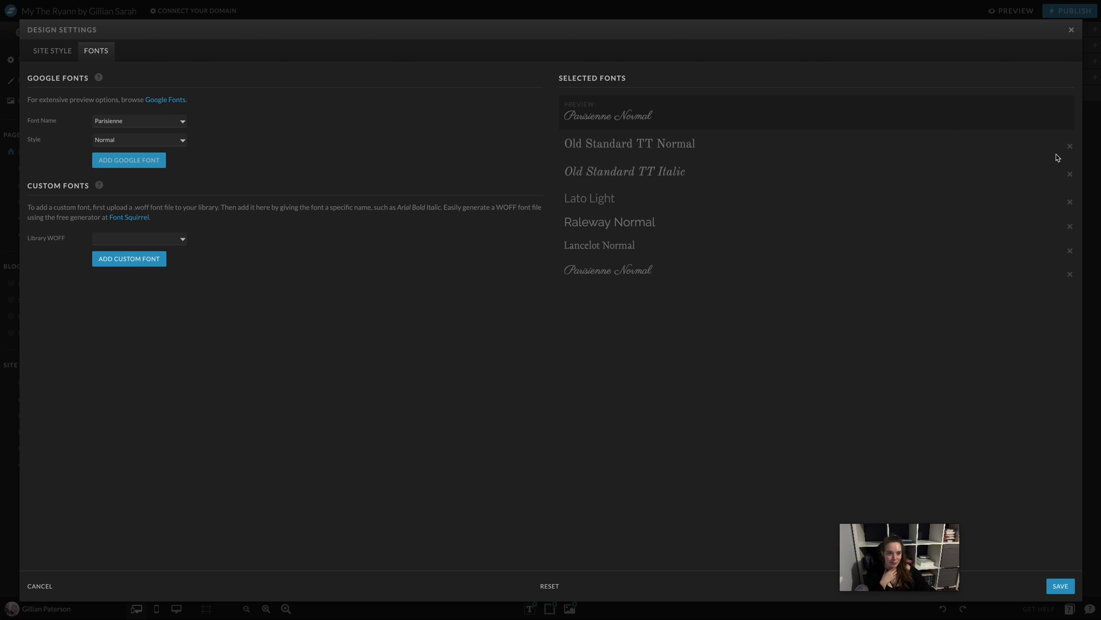
# Delete Old Standard TT Normal and Italic from Selected Fonts and clear the pending preview
pyautogui.click(1069, 146)
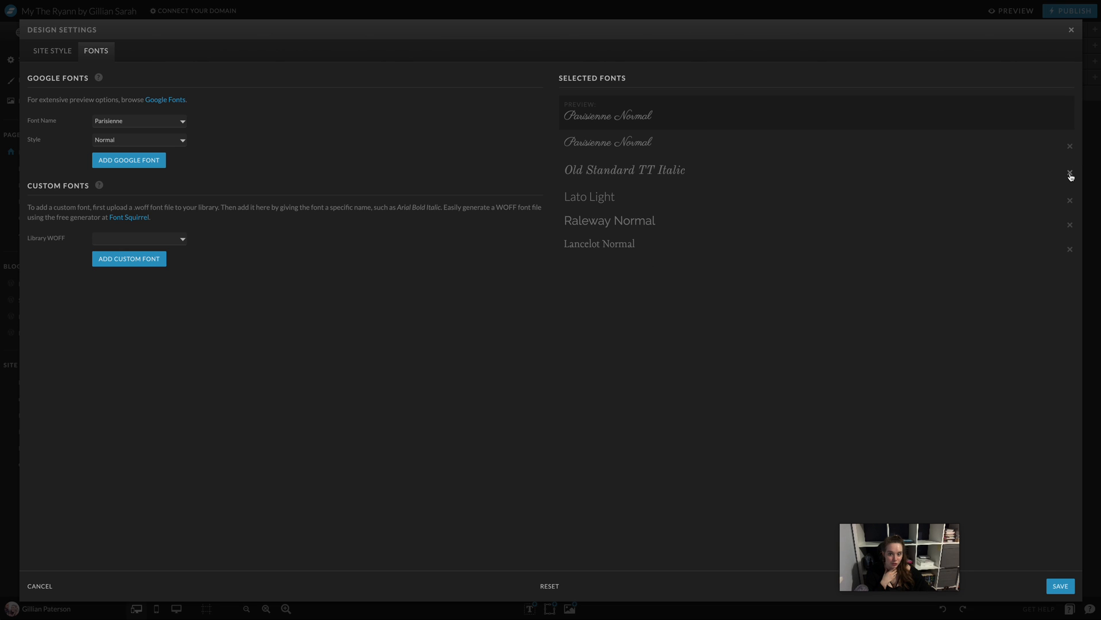
pyautogui.click(1070, 174)
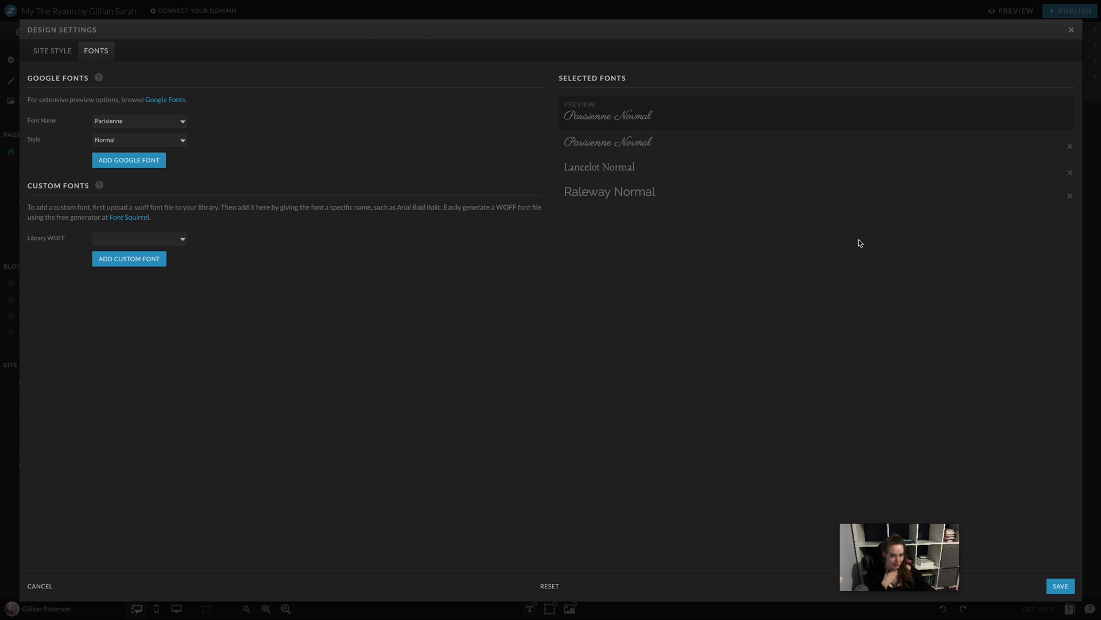
pyautogui.moveTo(550, 154)
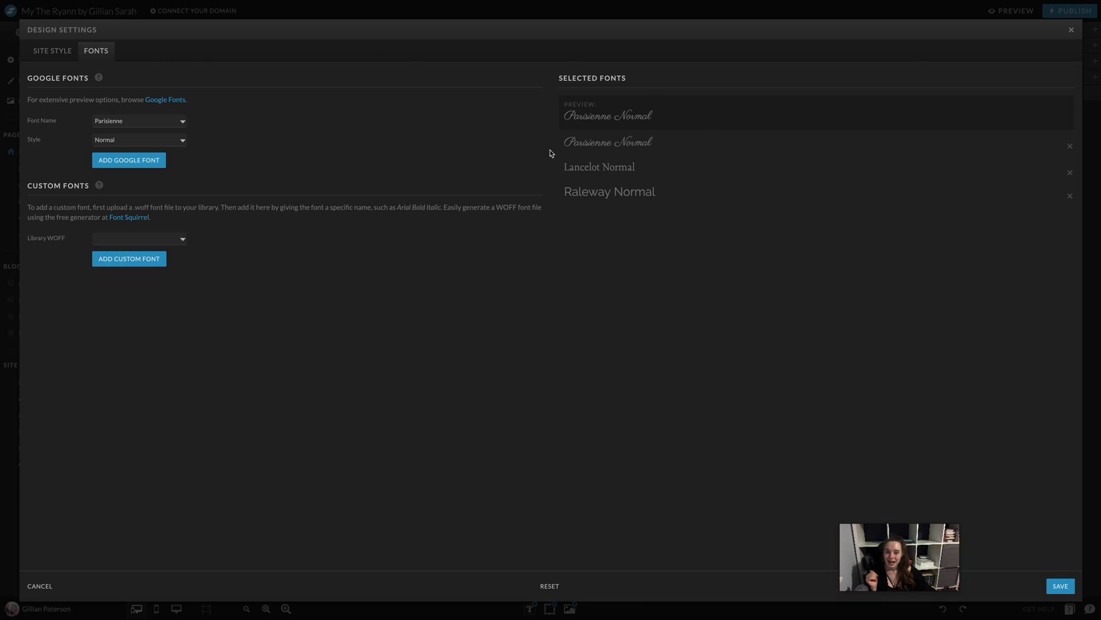
pyautogui.click(1070, 29)
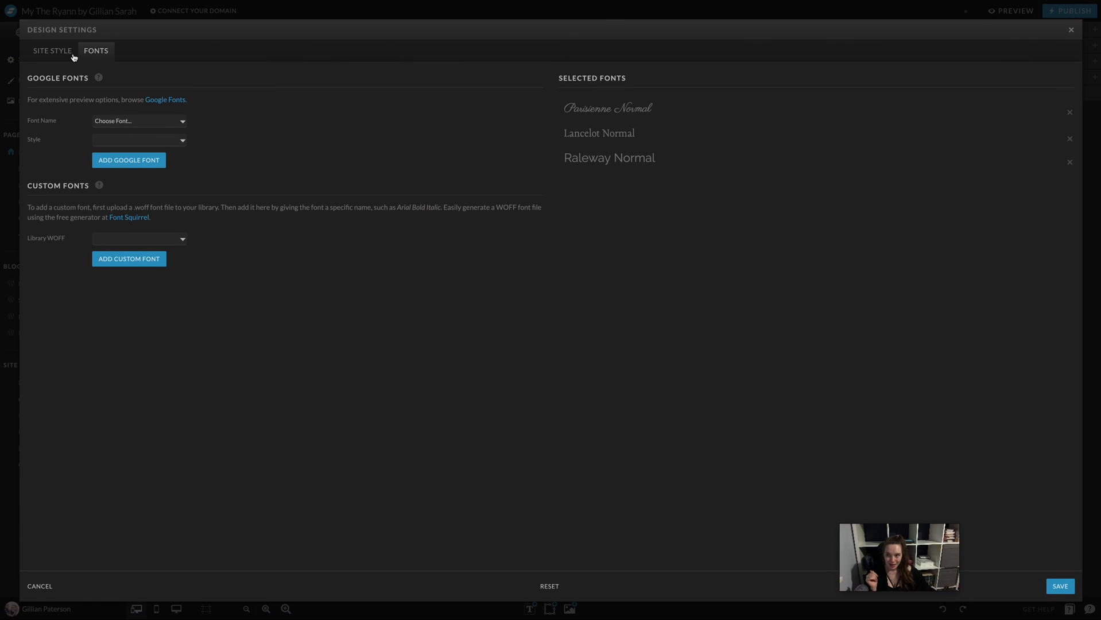
pyautogui.moveTo(164, 79)
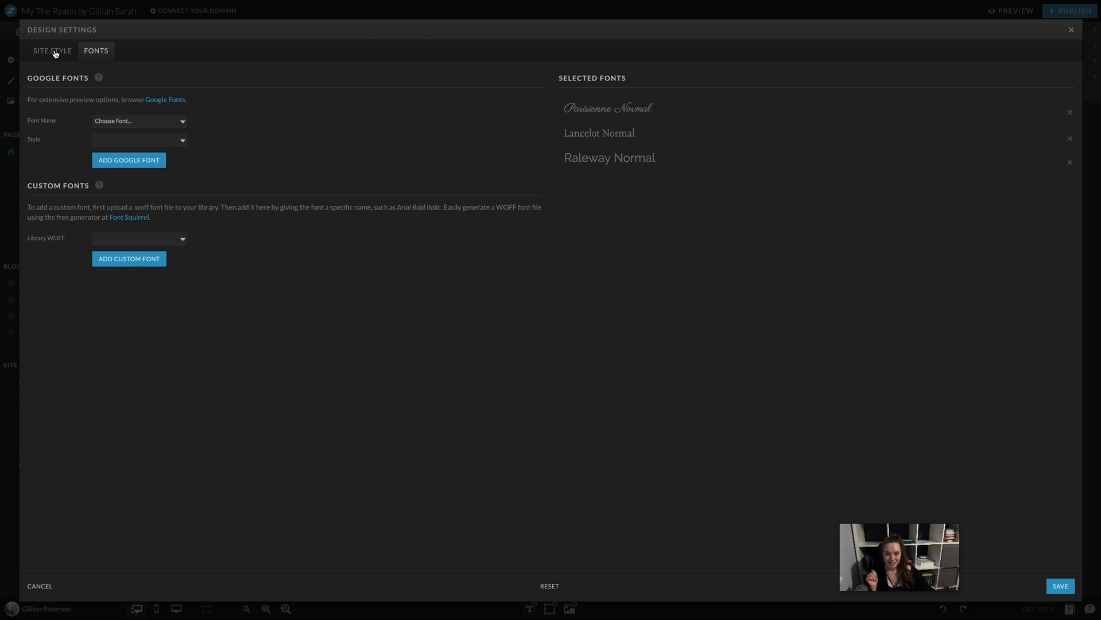
# In Site Style, set the desktop Title to Lancelot Normal, centre-aligned
pyautogui.click(52, 51)
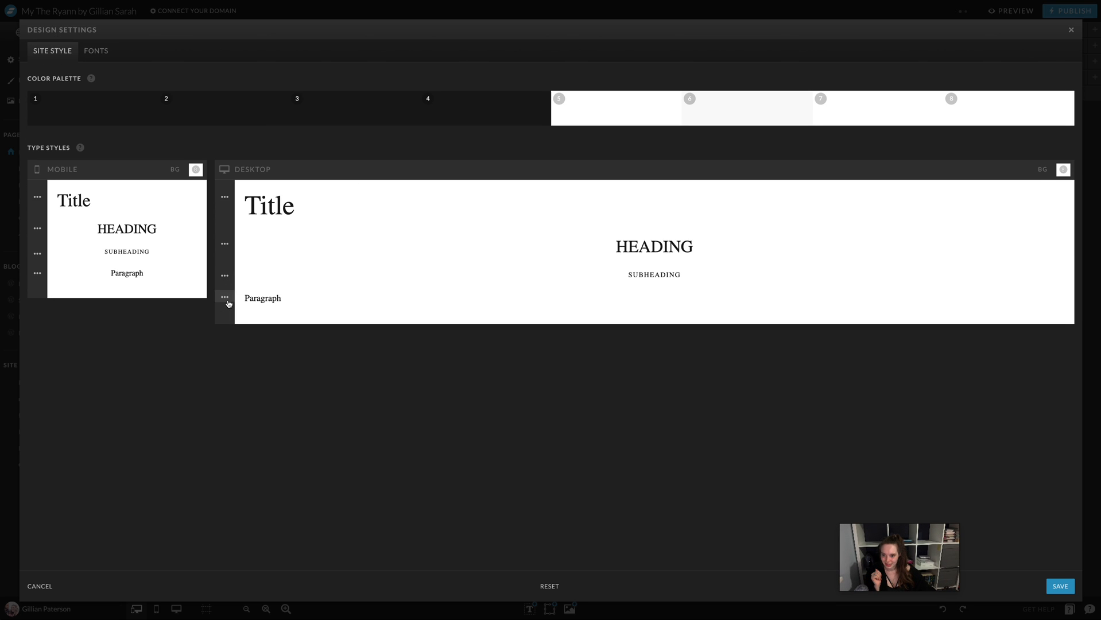
pyautogui.click(224, 196)
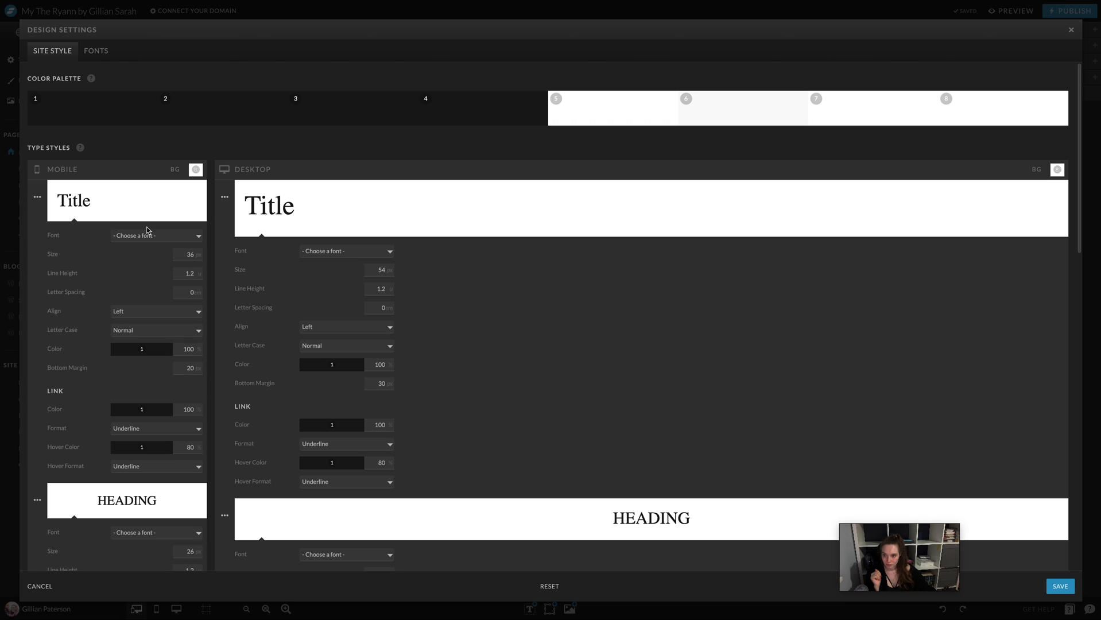
pyautogui.moveTo(265, 226)
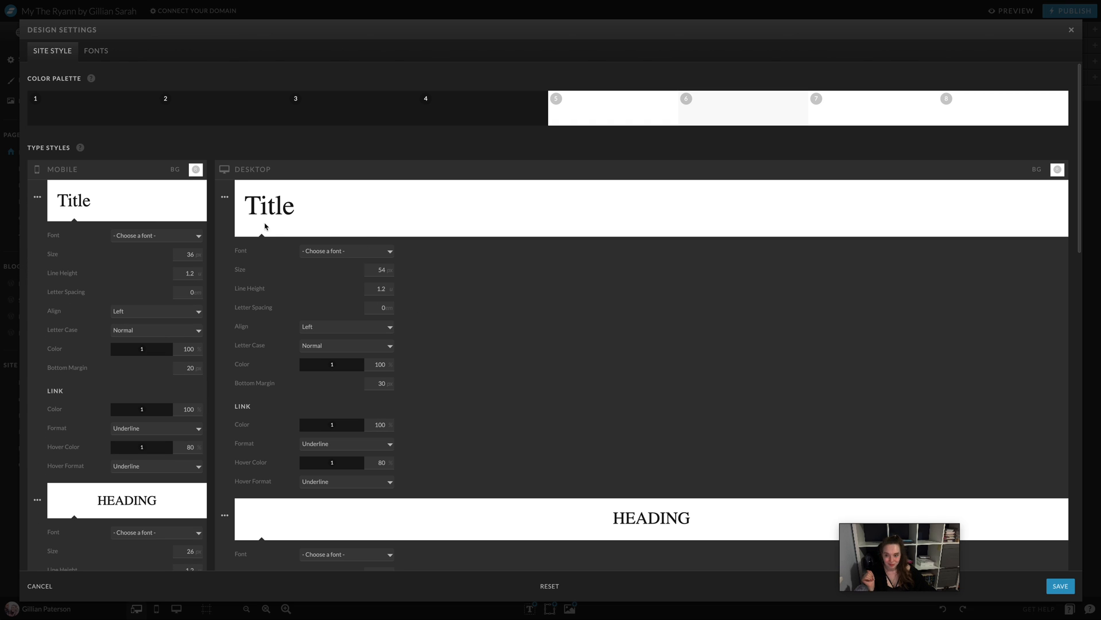
pyautogui.click(346, 251)
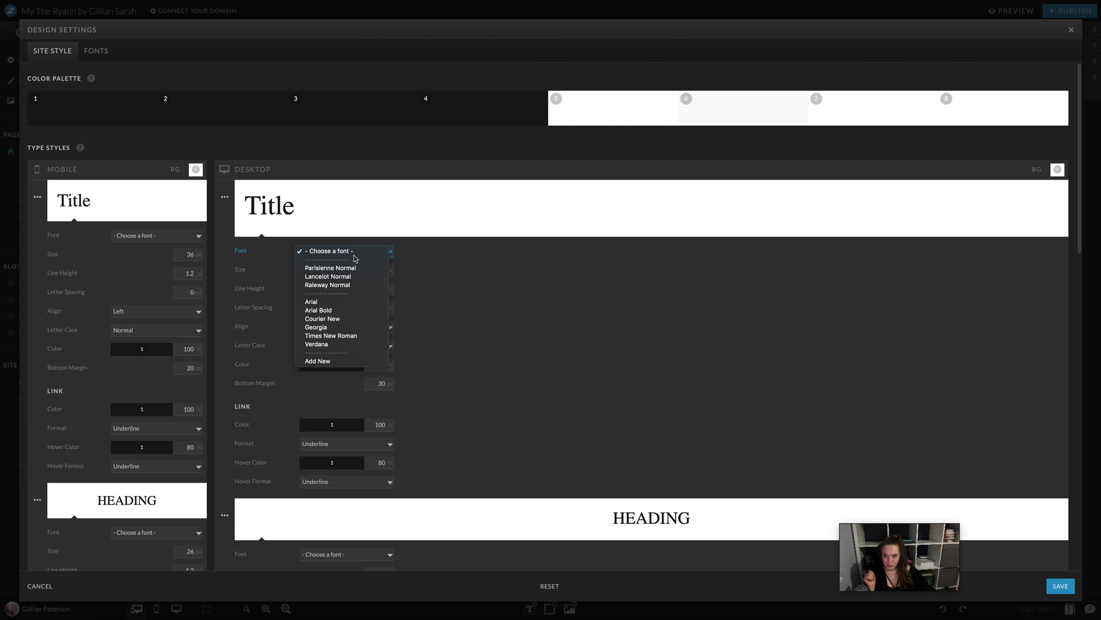
pyautogui.click(327, 276)
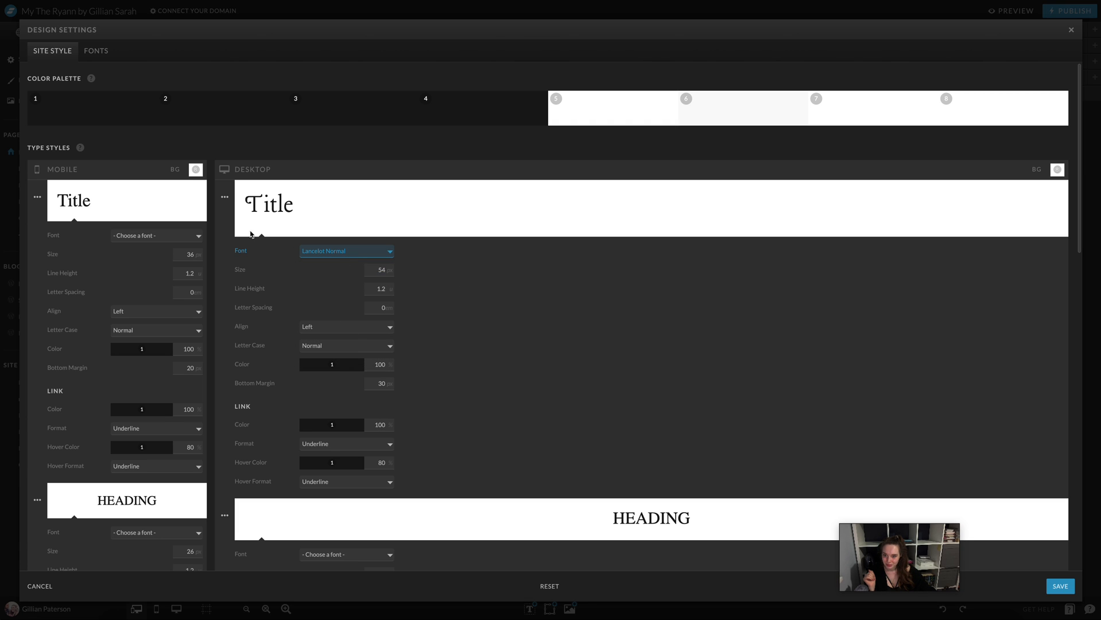
pyautogui.moveTo(346, 219)
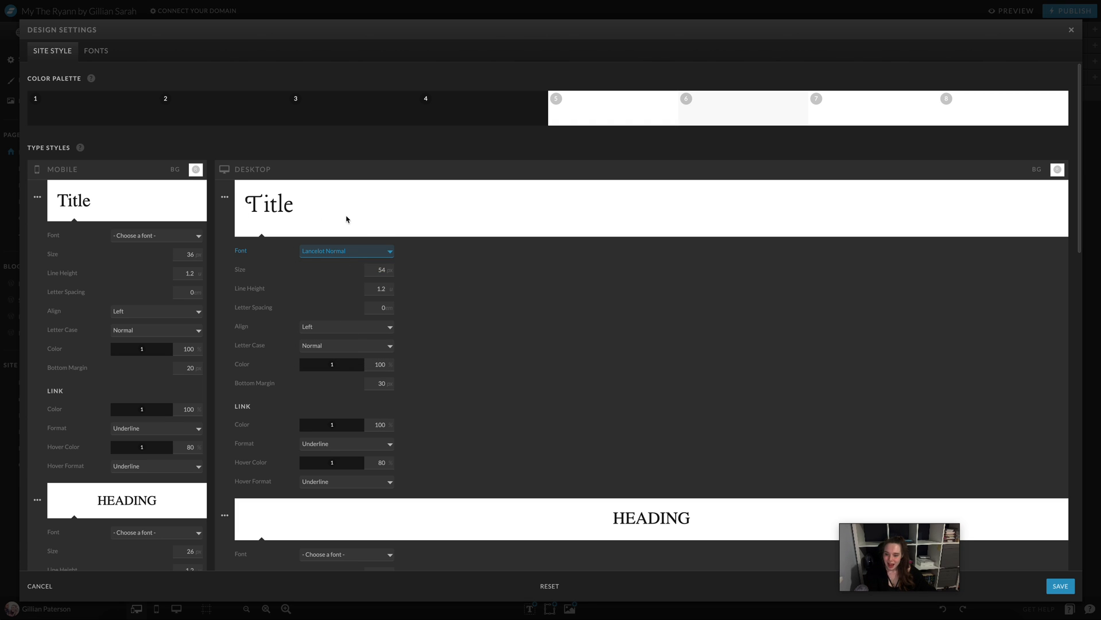
pyautogui.click(345, 327)
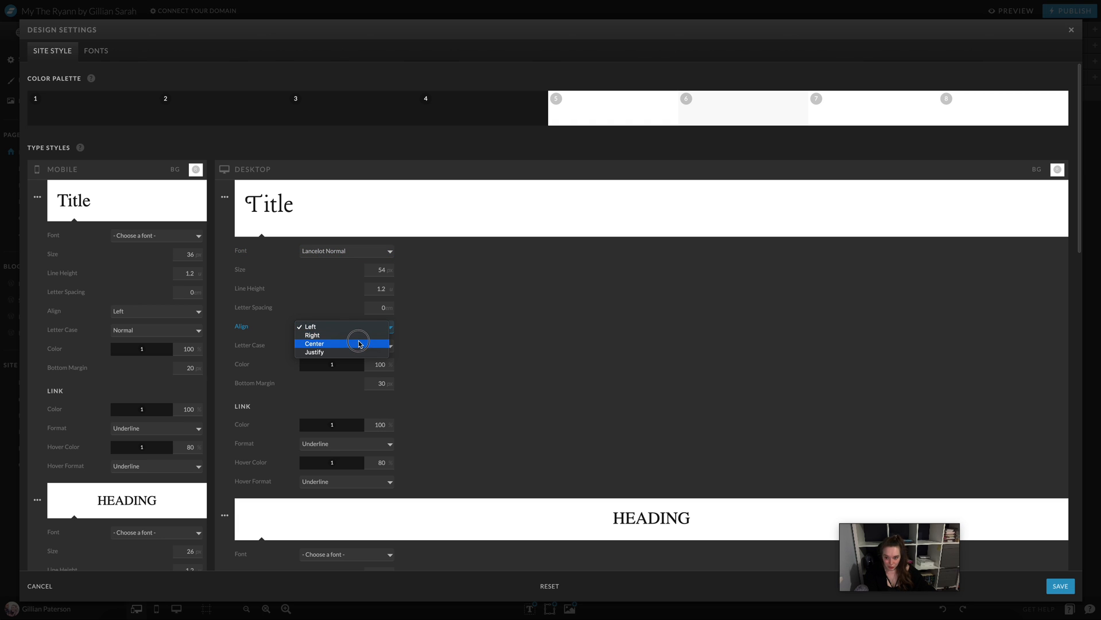
pyautogui.click(314, 344)
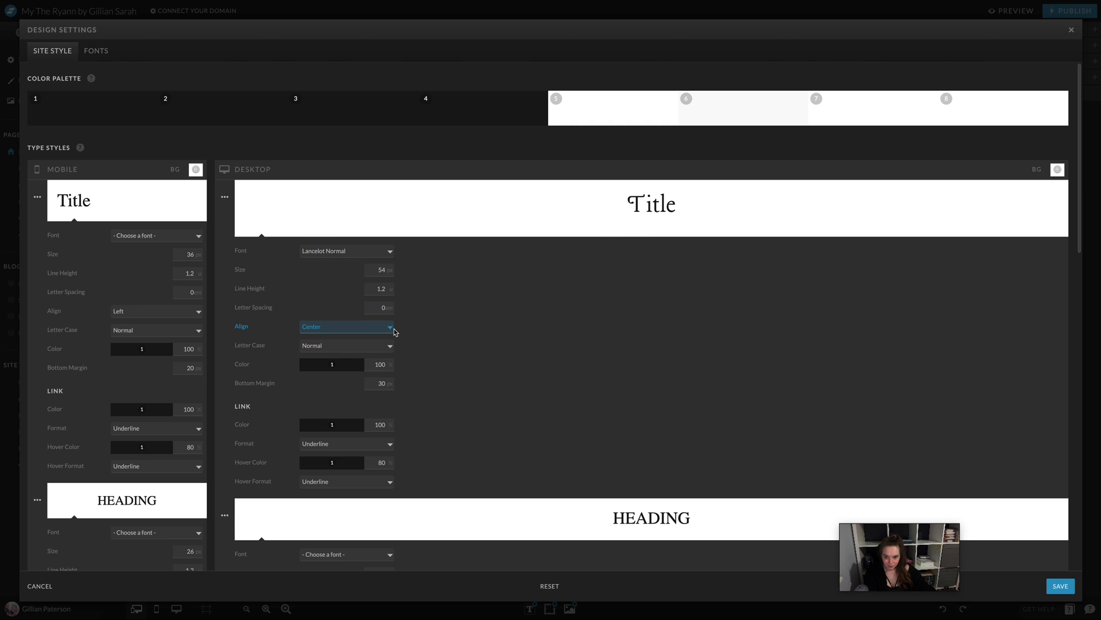
pyautogui.moveTo(209, 241)
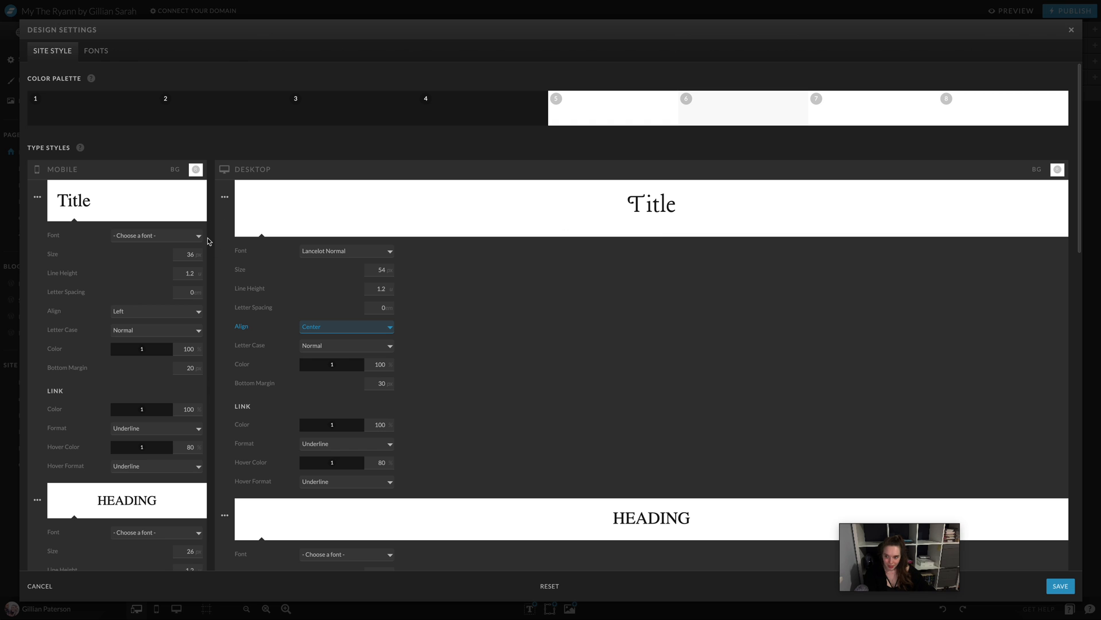
# Set the mobile Title to Lancelot Normal, centre-aligned
pyautogui.click(156, 236)
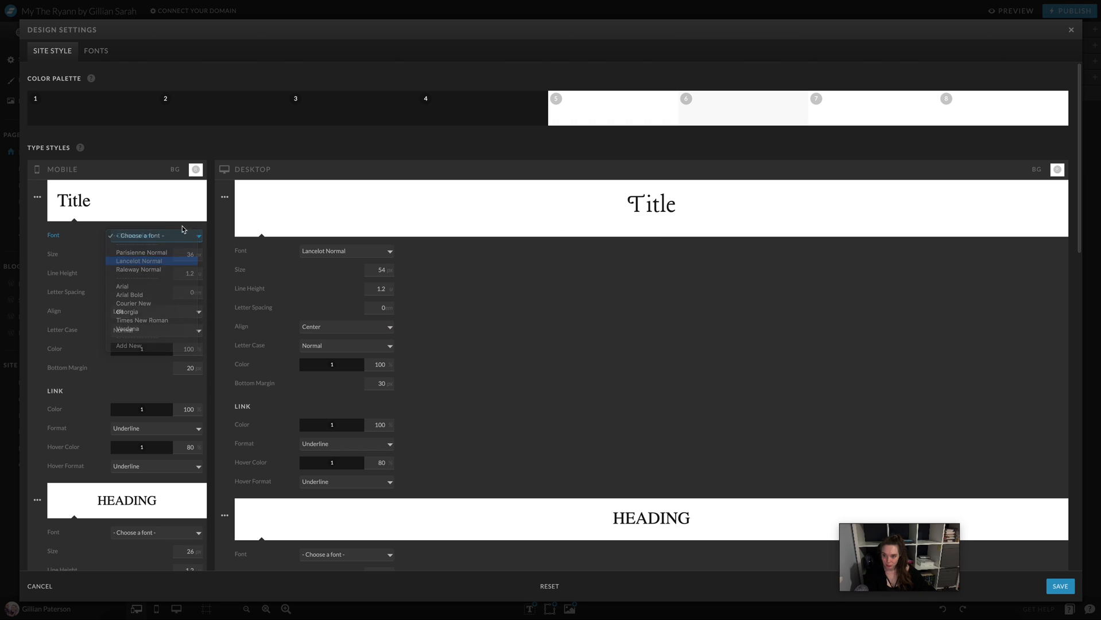
pyautogui.click(156, 310)
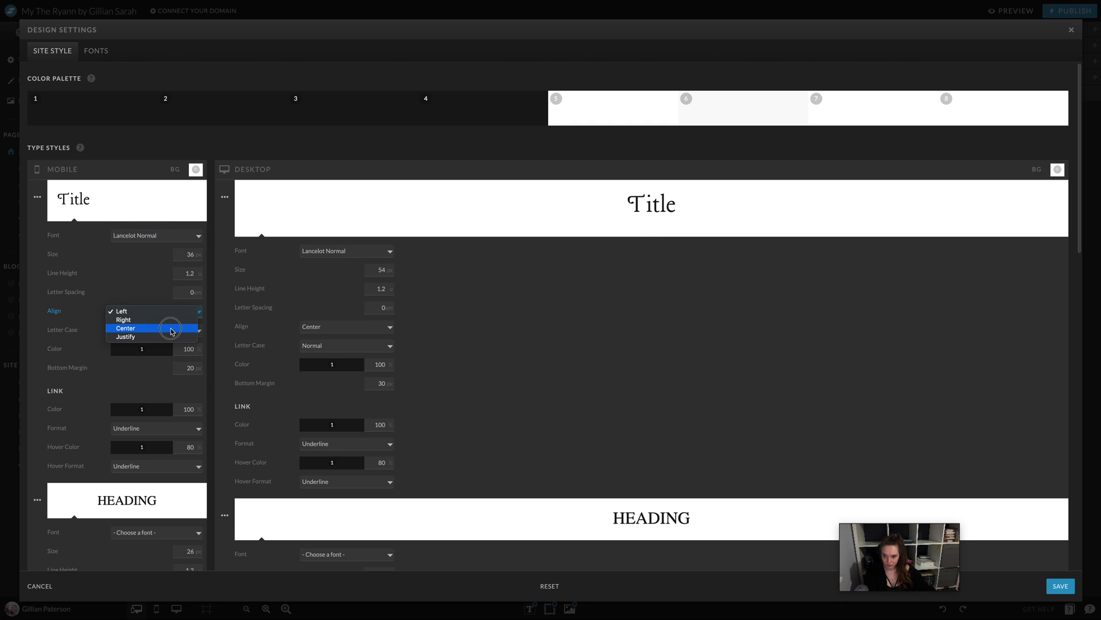
pyautogui.click(125, 328)
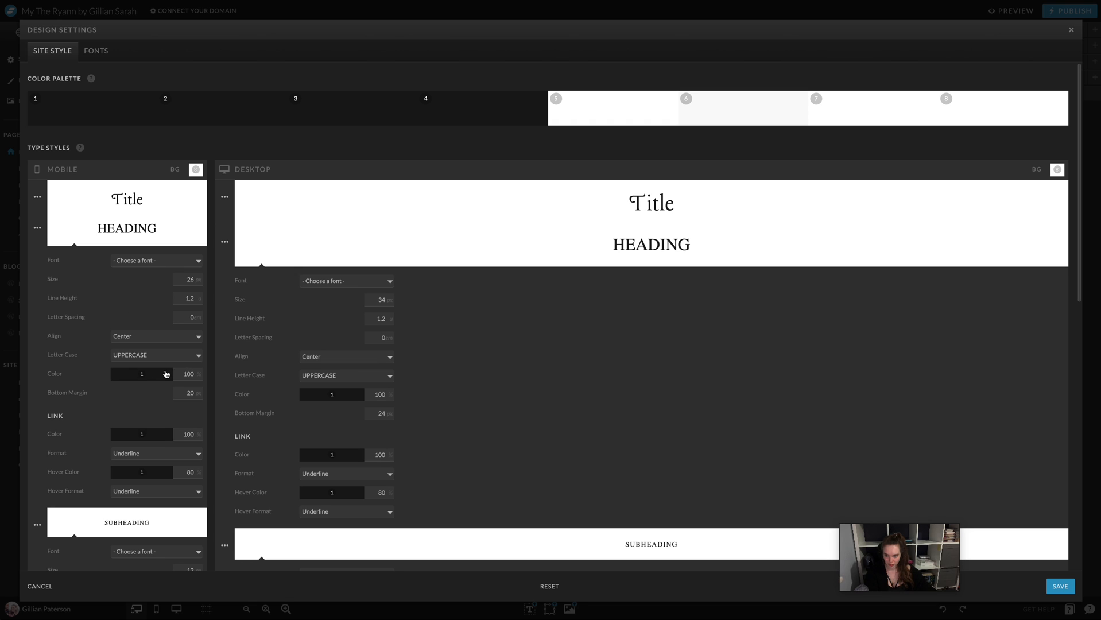
pyautogui.moveTo(154, 260)
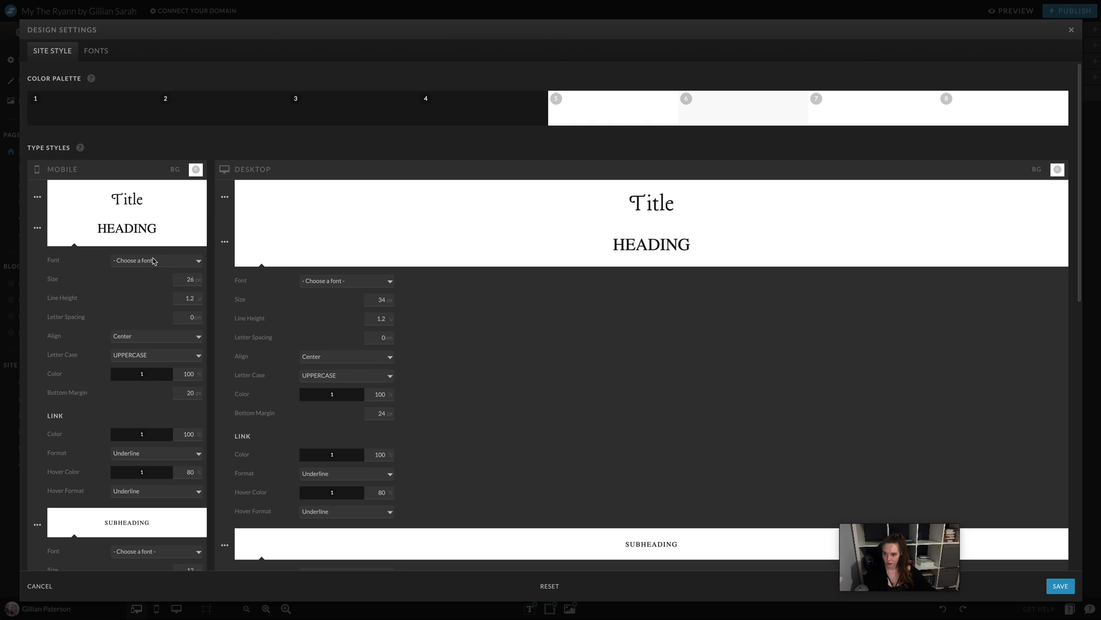
# Set Heading to Parisienne Normal with Normal letter case
pyautogui.click(156, 260)
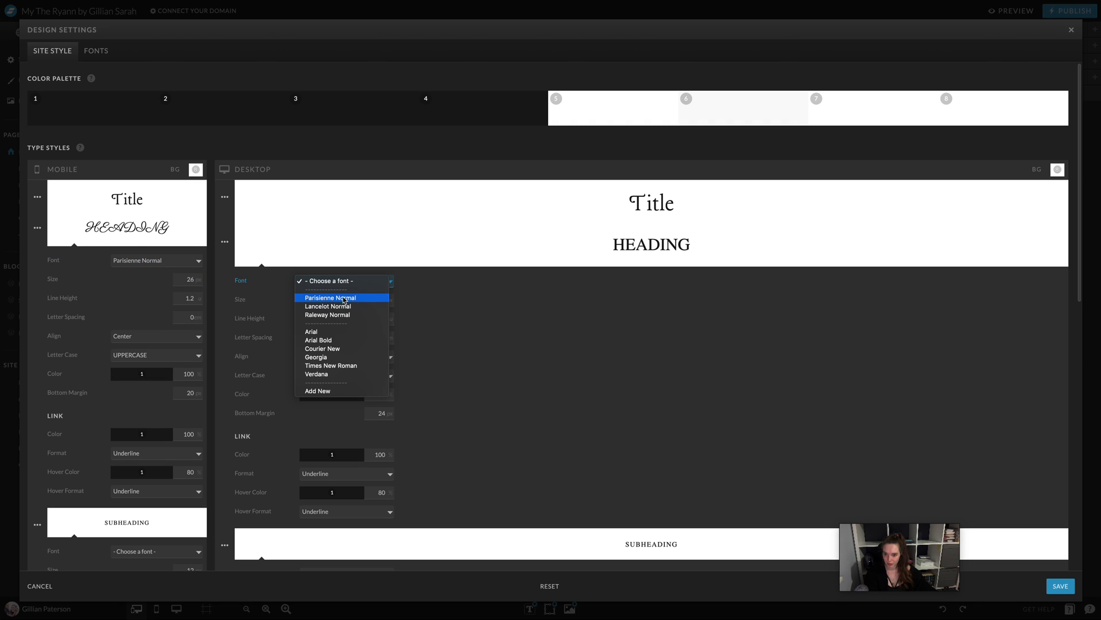
pyautogui.click(330, 296)
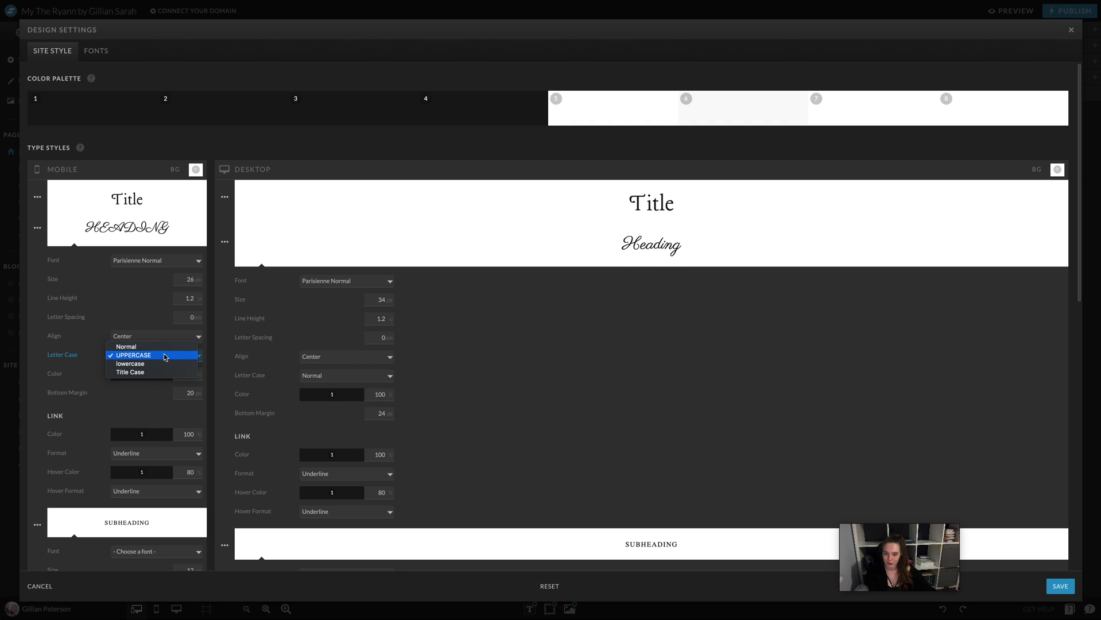
pyautogui.click(125, 347)
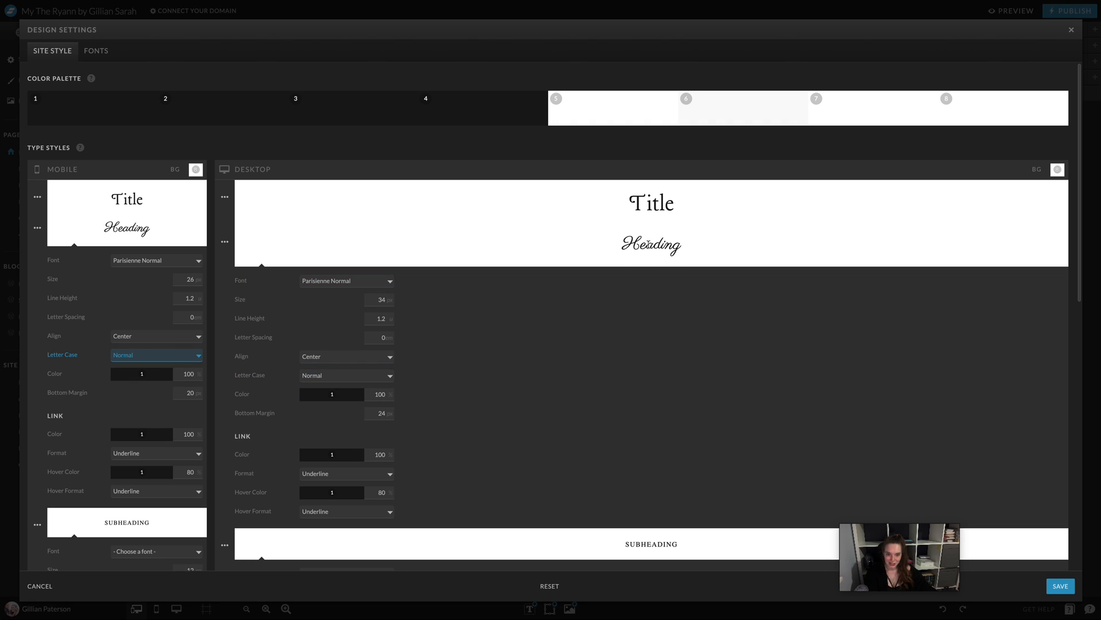
# Set Subheading to Lancelot Normal, and Paragraph to Raleway Normal at size 14
pyautogui.scroll(-3)
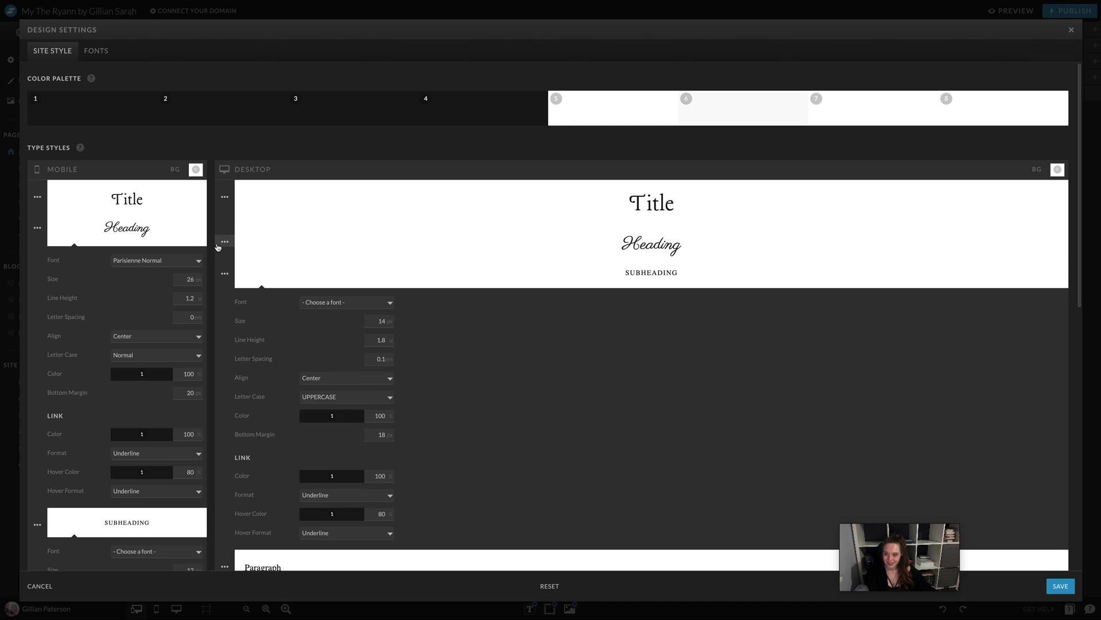
pyautogui.click(156, 551)
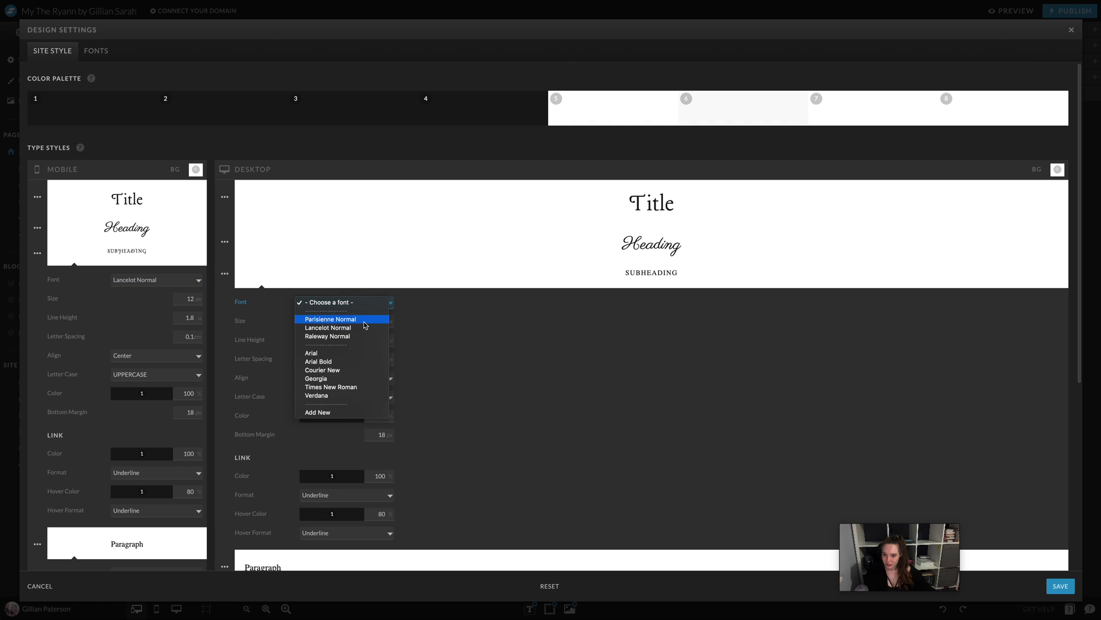
pyautogui.click(328, 327)
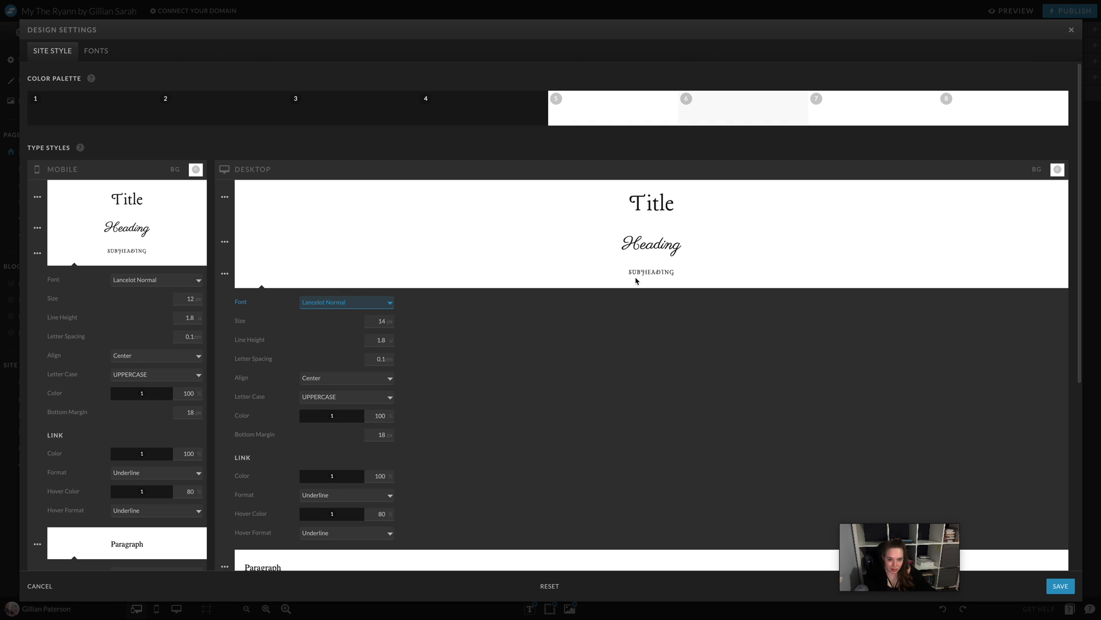
pyautogui.moveTo(679, 276)
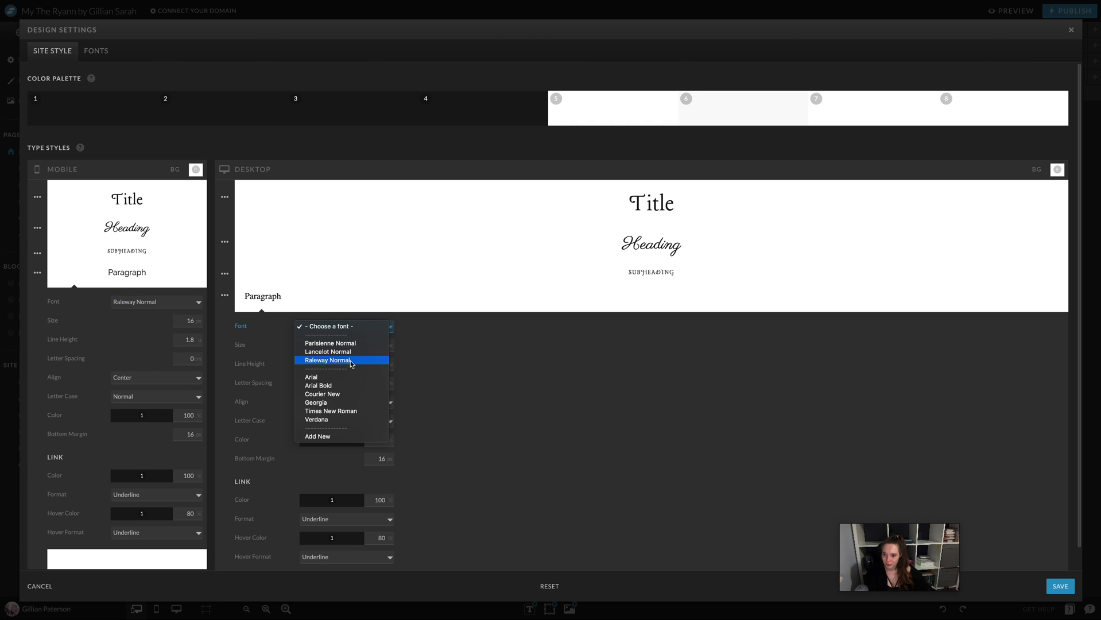
pyautogui.click(328, 360)
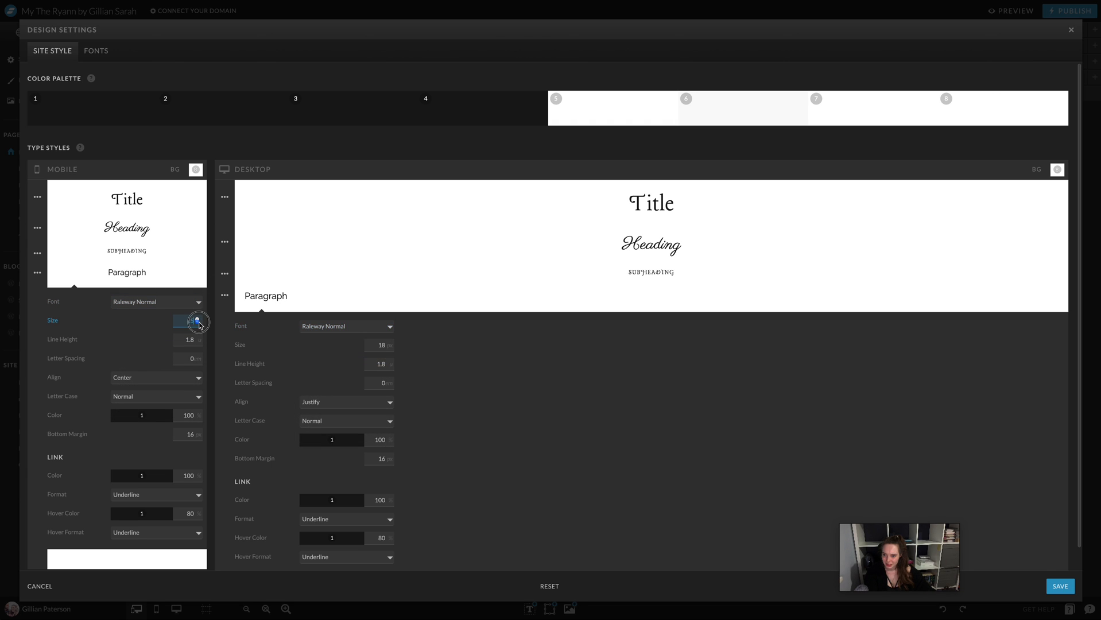
pyautogui.click(198, 321)
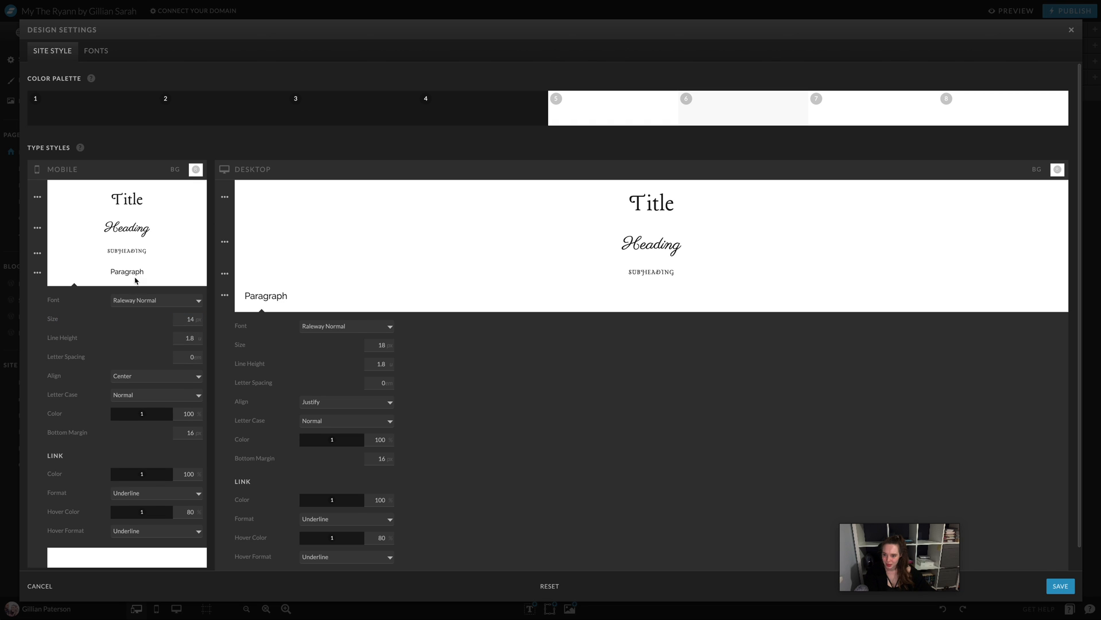
pyautogui.moveTo(388, 345)
pyautogui.write('14')
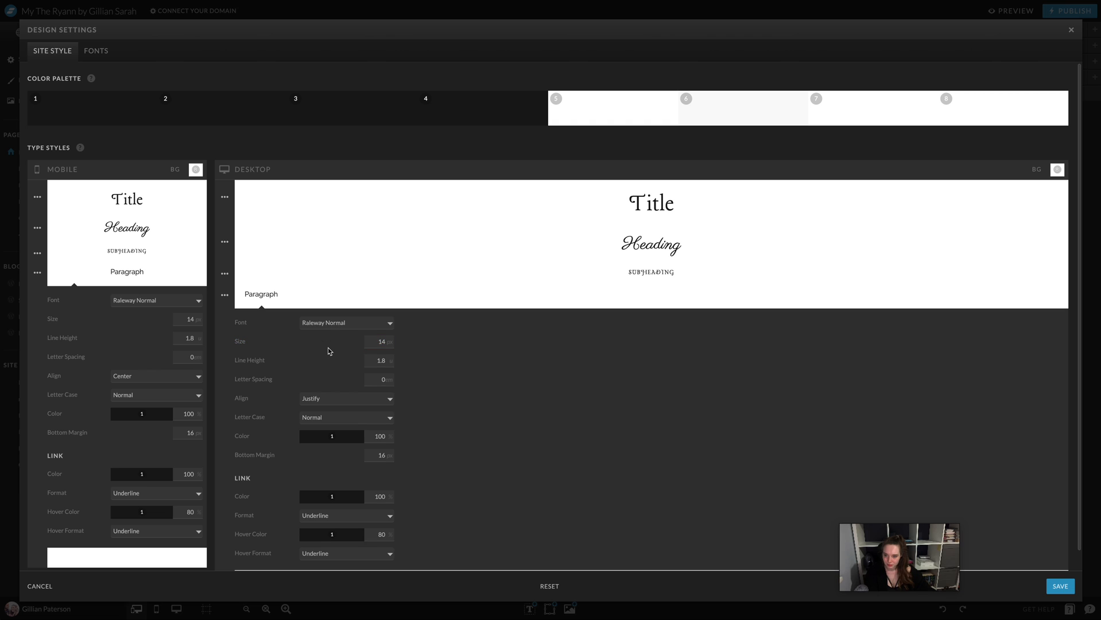
pyautogui.moveTo(344, 405)
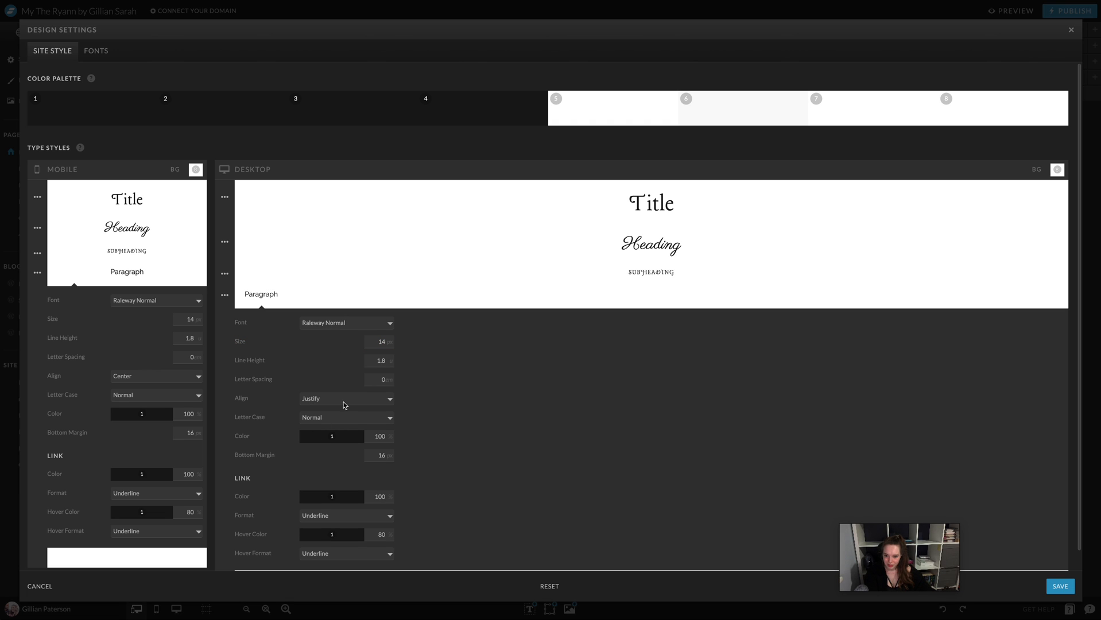
pyautogui.moveTo(220, 359)
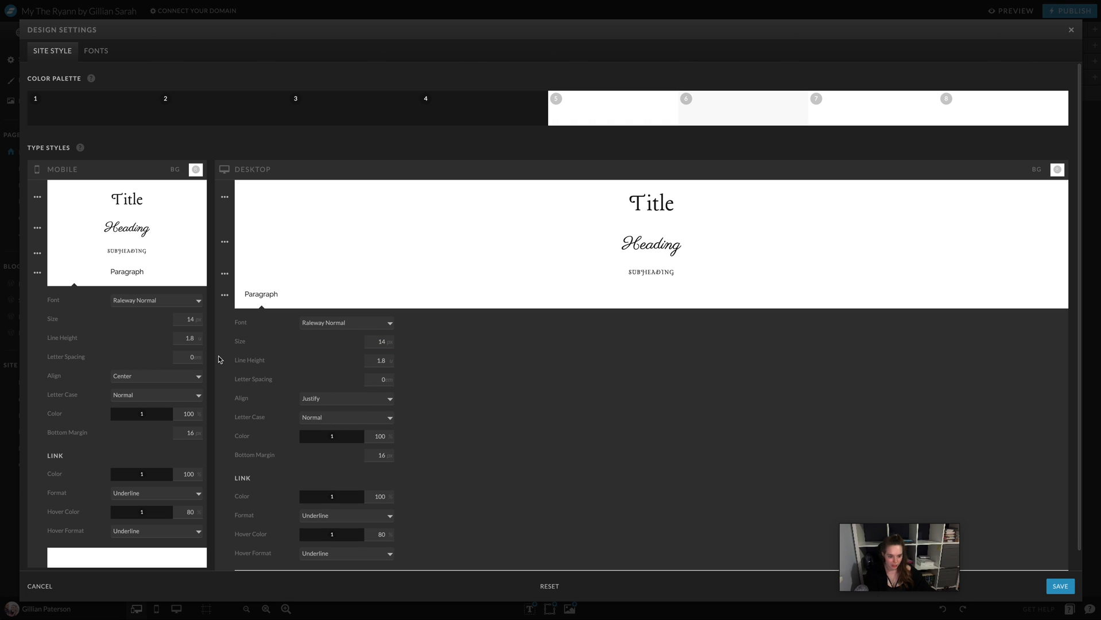
pyautogui.moveTo(35, 210)
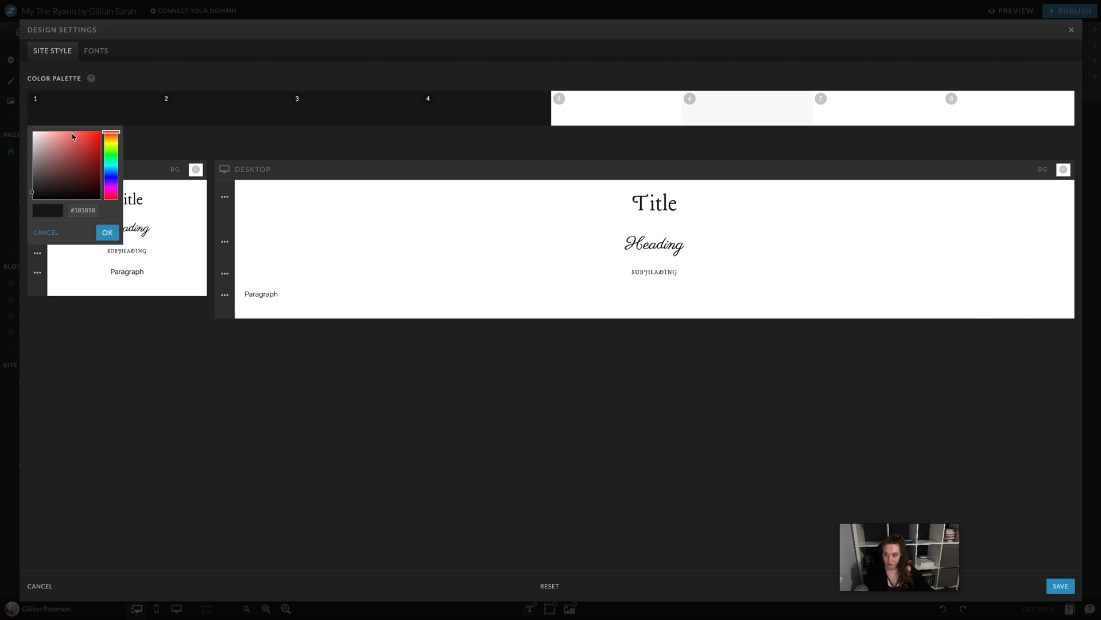
# Enter hex values for palette swatches 1–4: mauve, pink, raspberry and blush
pyautogui.tripleClick(81, 211)
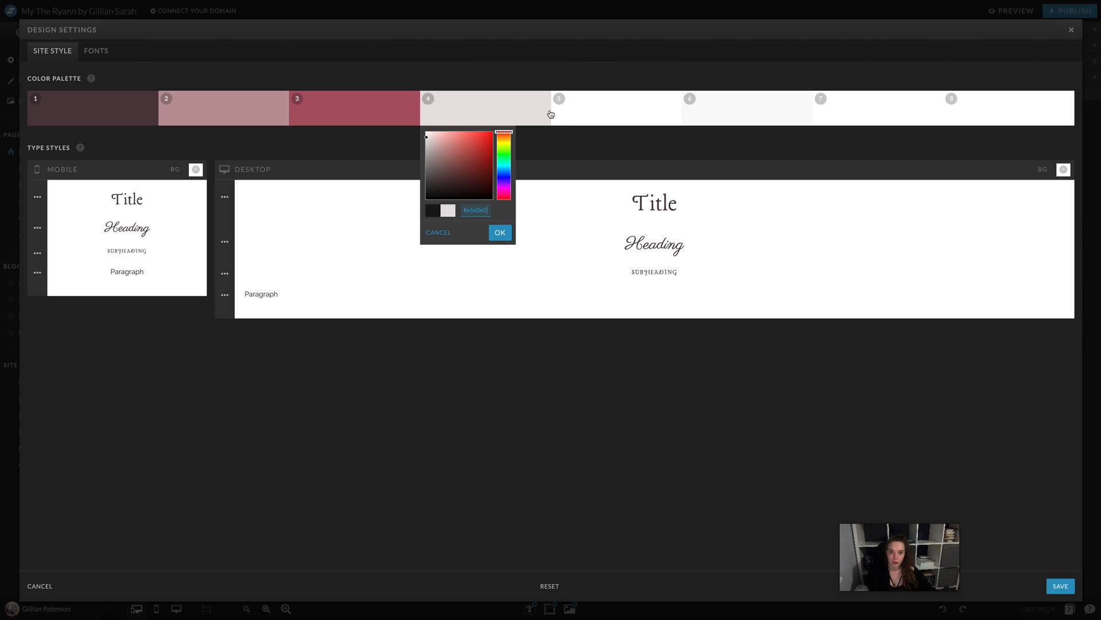
pyautogui.click(689, 108)
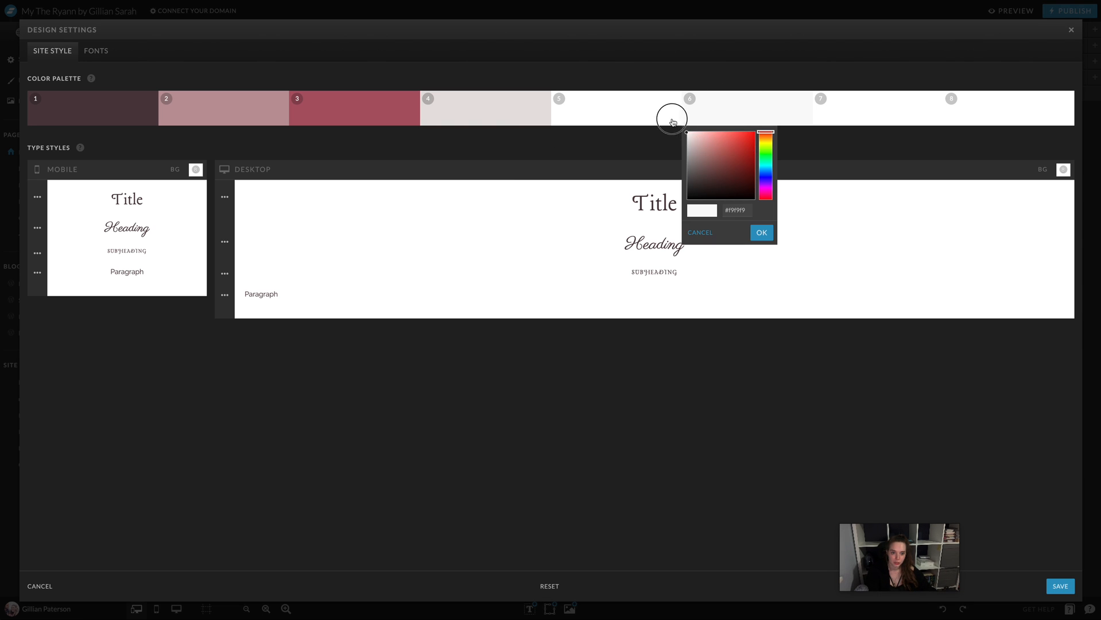
pyautogui.moveTo(687, 135)
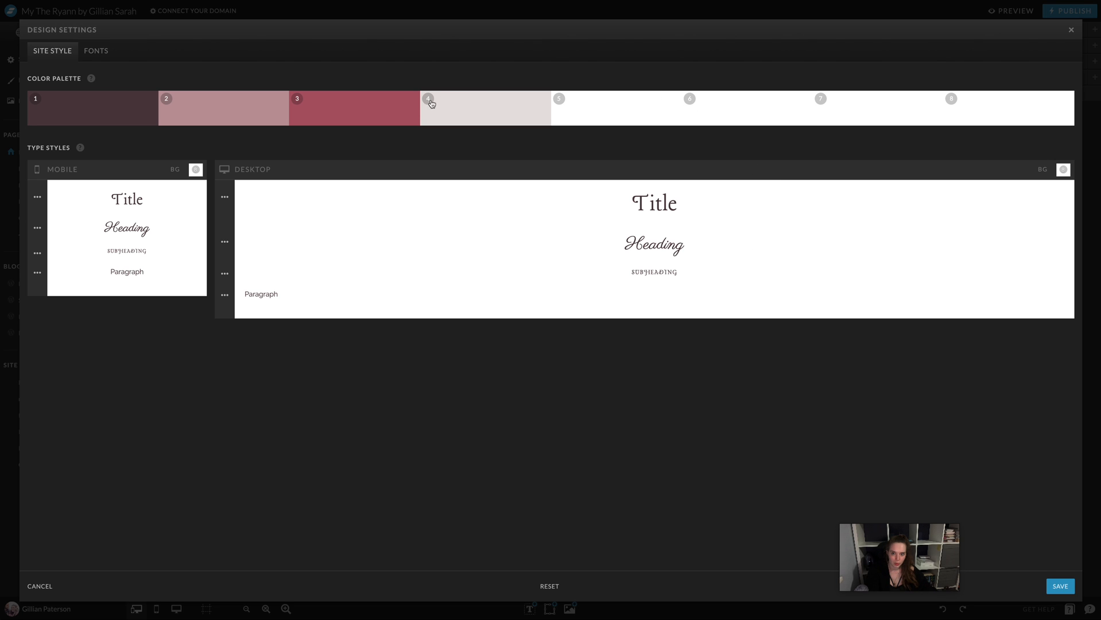
pyautogui.moveTo(482, 111)
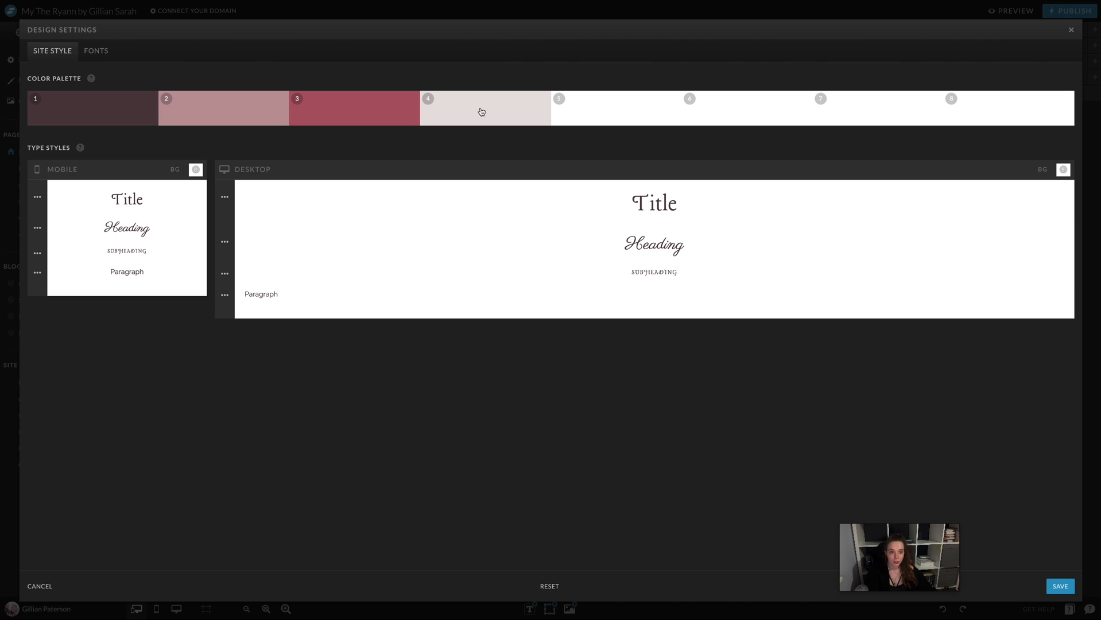
pyautogui.moveTo(950, 123)
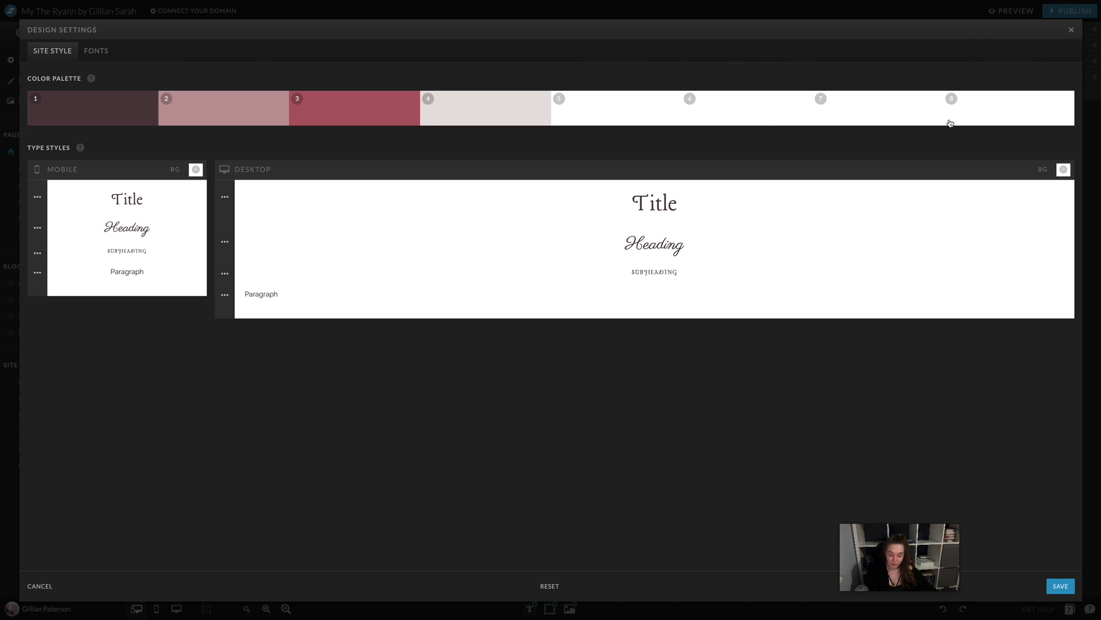
pyautogui.moveTo(949, 113)
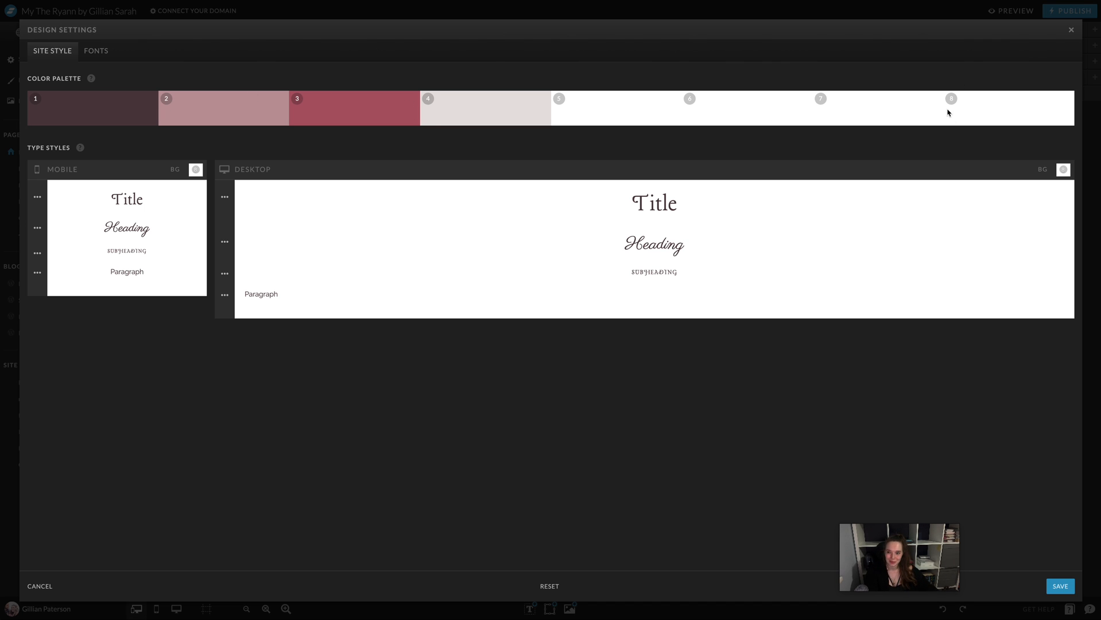
pyautogui.moveTo(860, 120)
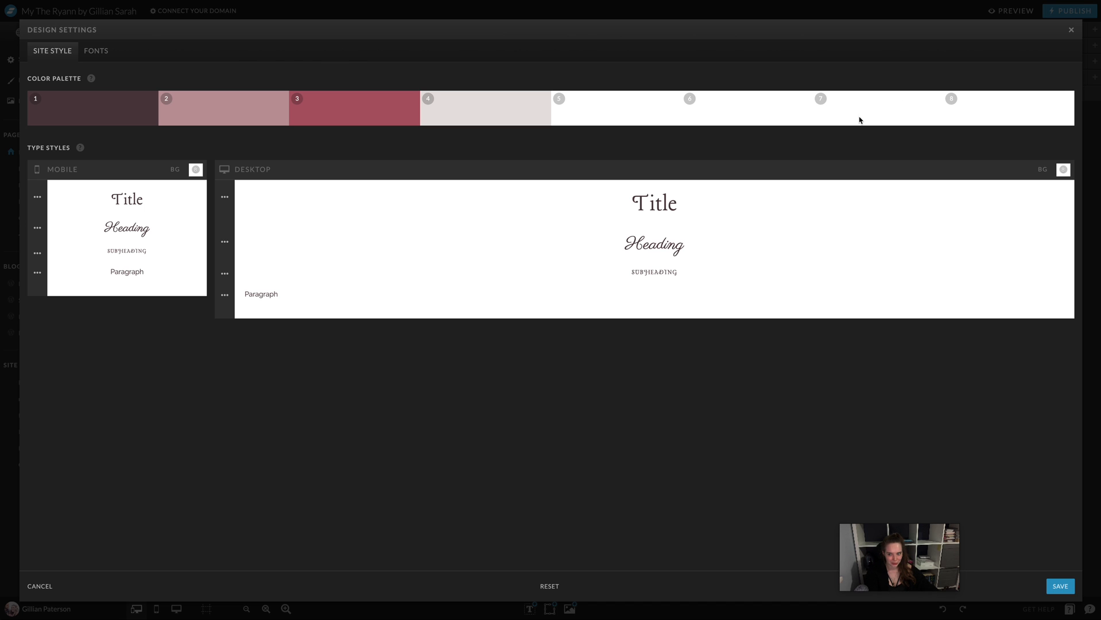
pyautogui.moveTo(1043, 569)
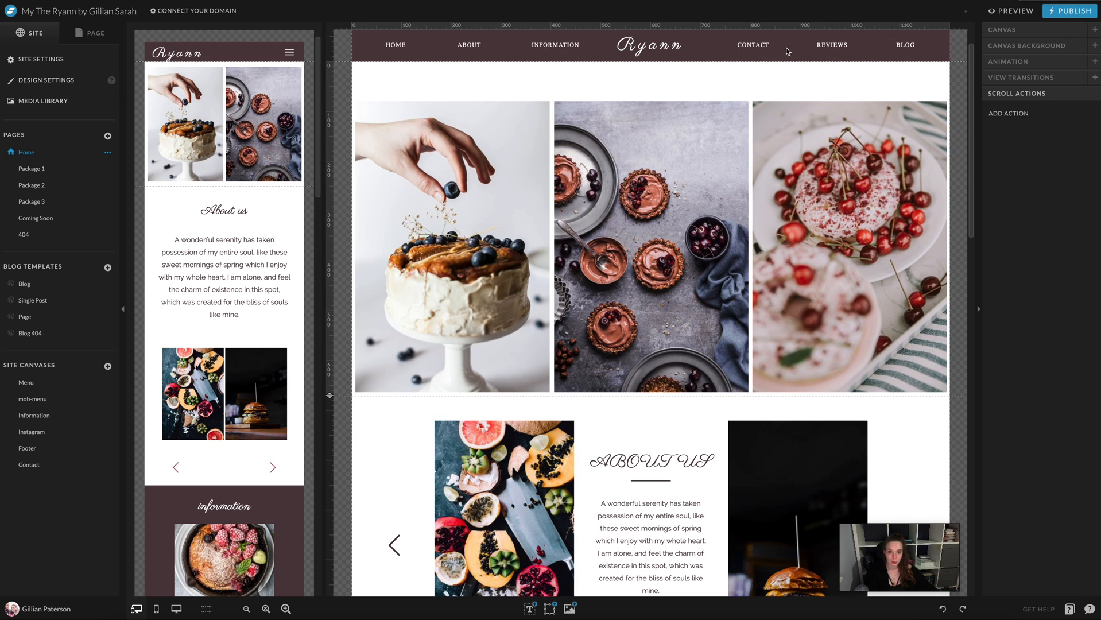
pyautogui.moveTo(699, 69)
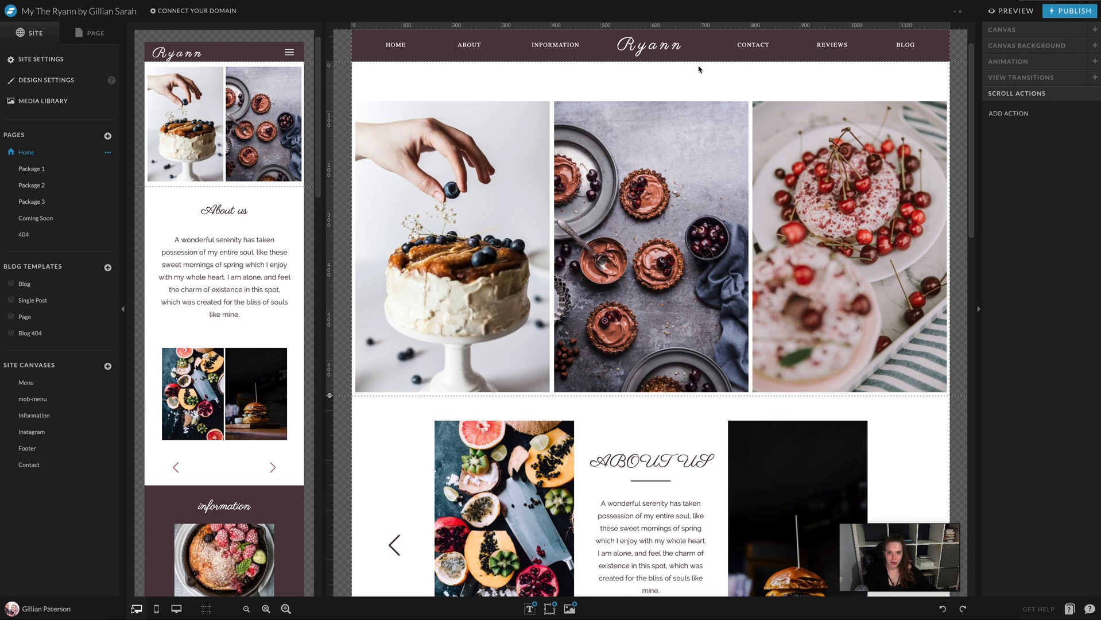
pyautogui.moveTo(685, 88)
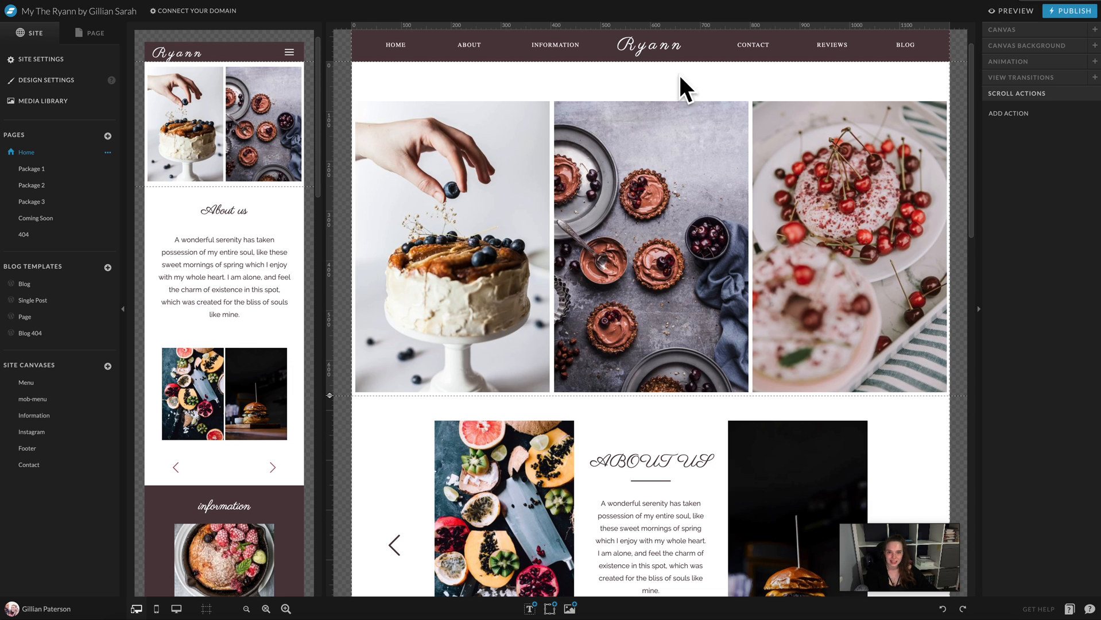
# Scroll down the restyled Ryann homepage, then reopen Design Settings
pyautogui.scroll(-3)
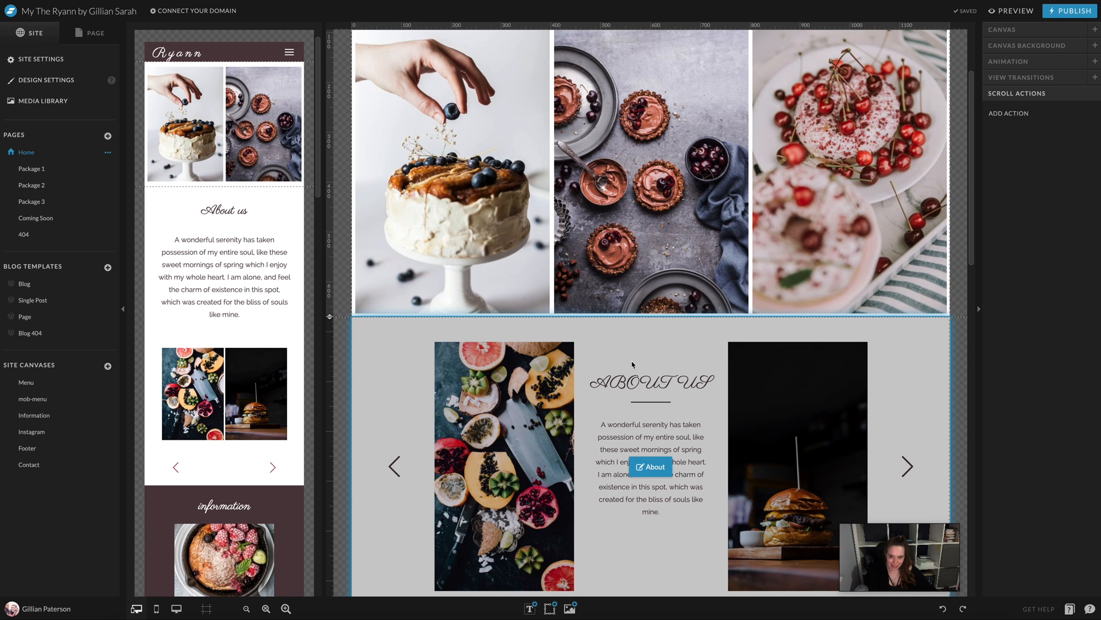
pyautogui.scroll(-3)
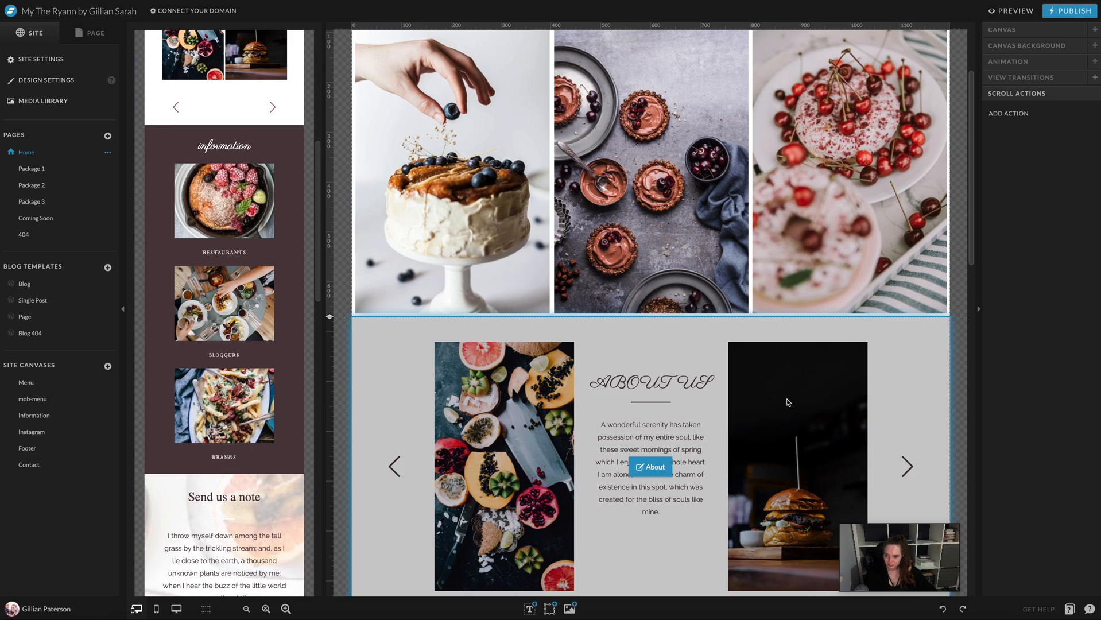
pyautogui.scroll(-3)
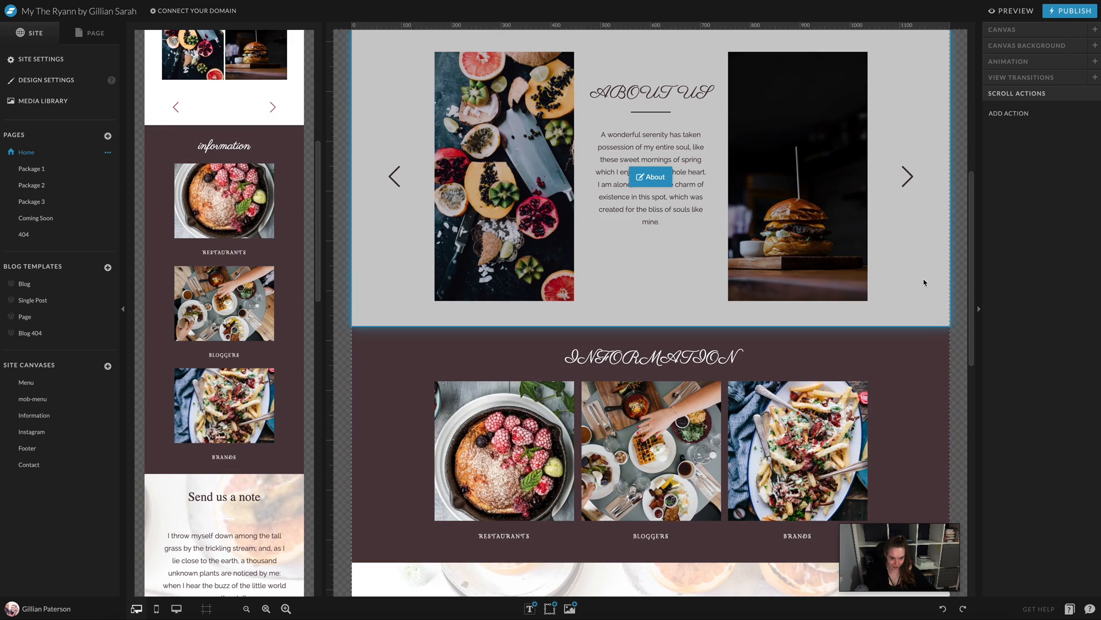
pyautogui.scroll(-3)
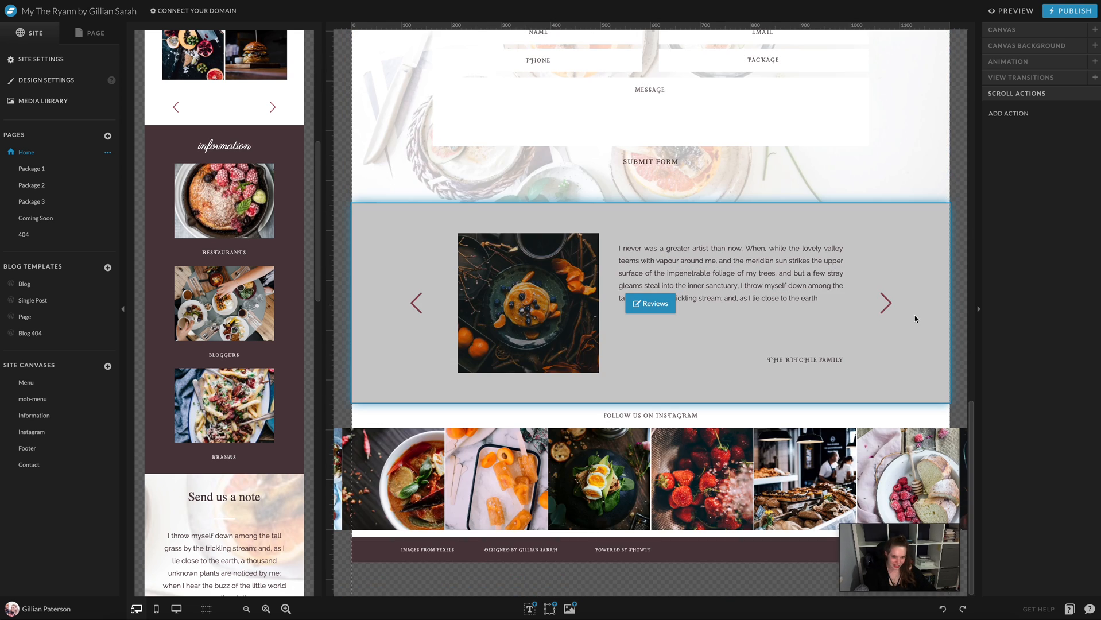
pyautogui.moveTo(921, 321)
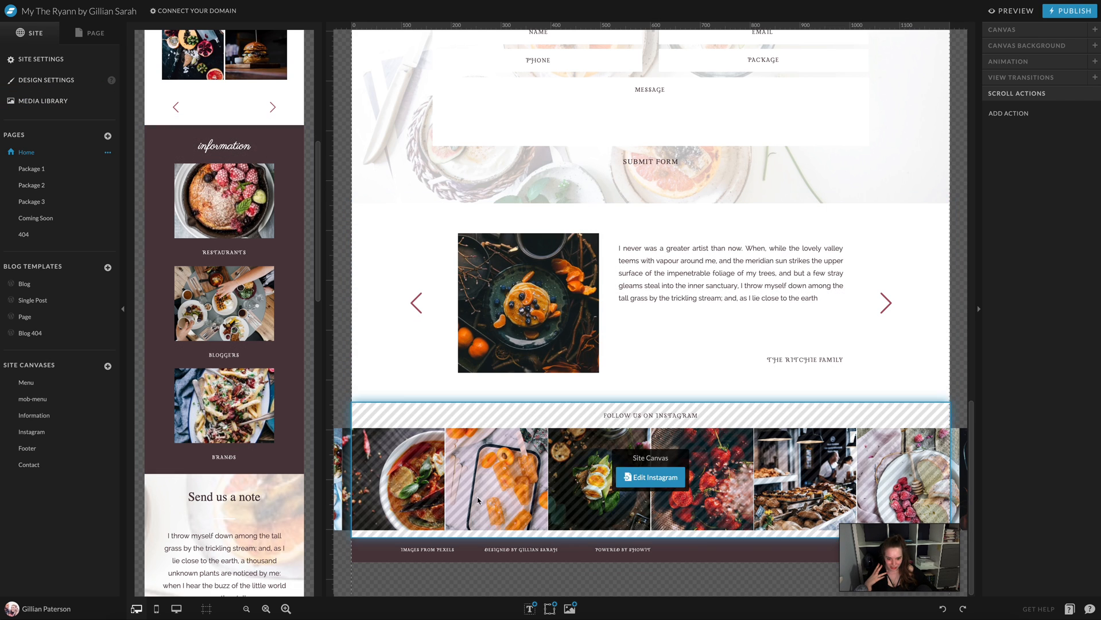
pyautogui.click(46, 80)
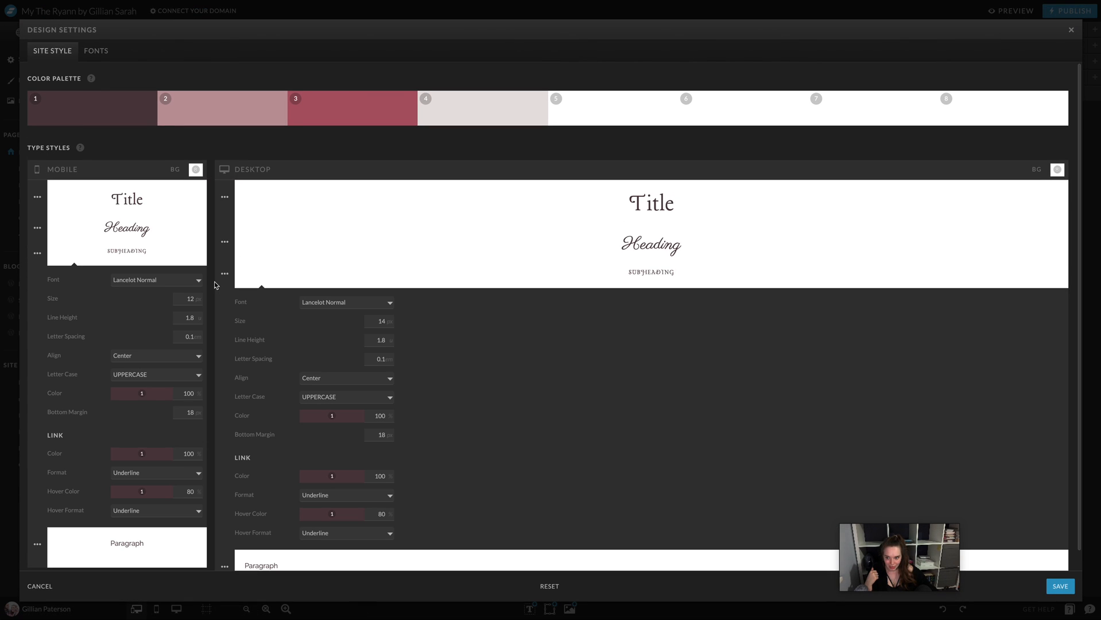
# Set Subheading letter case to lowercase in both the mobile and desktop panels
pyautogui.click(156, 374)
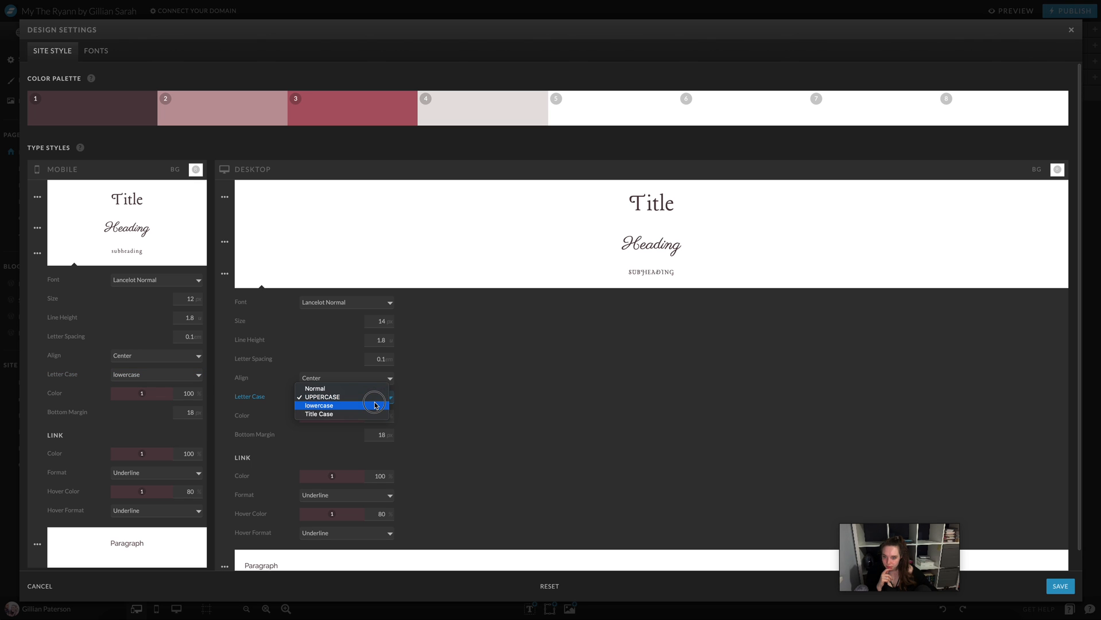
pyautogui.click(318, 405)
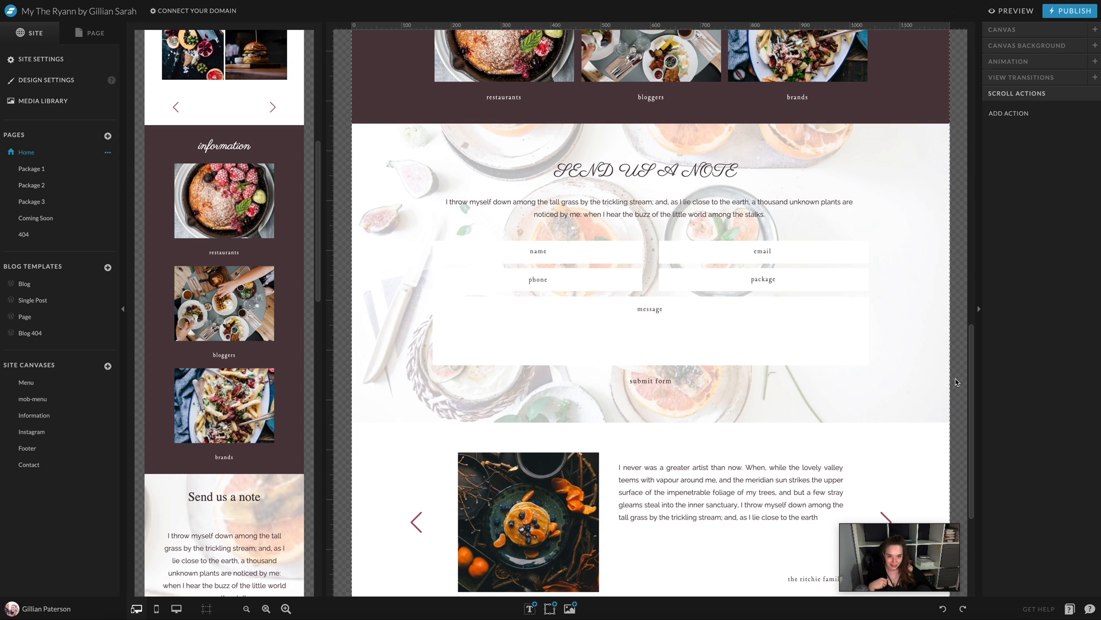
pyautogui.scroll(3)
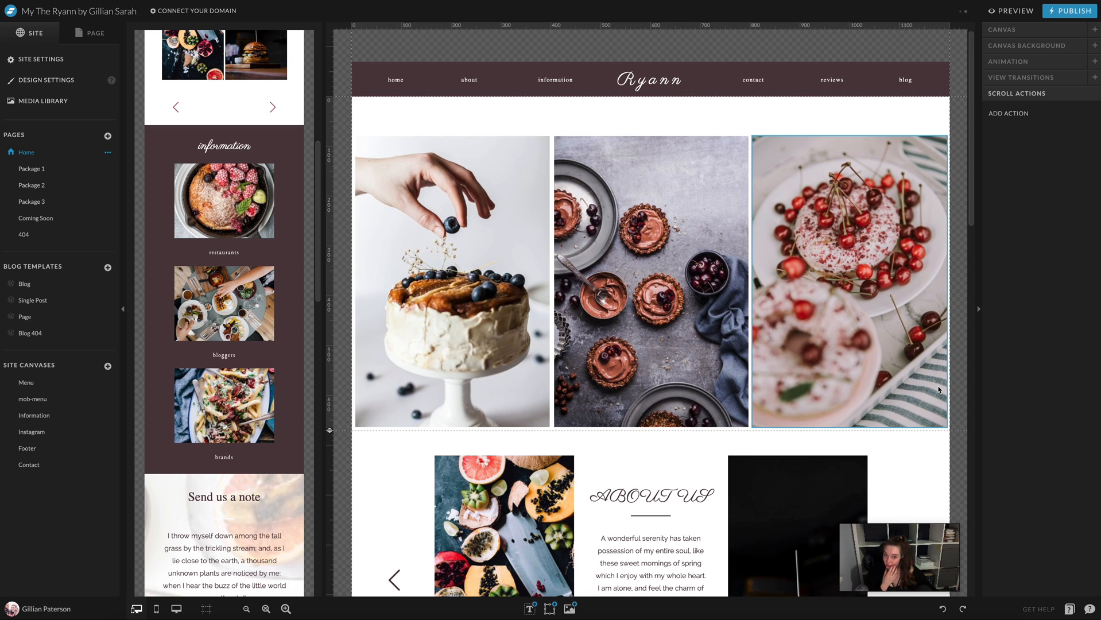
# In the Menu canvas, set the Ryann logo's mobile letter spacing to 0
pyautogui.click(650, 78)
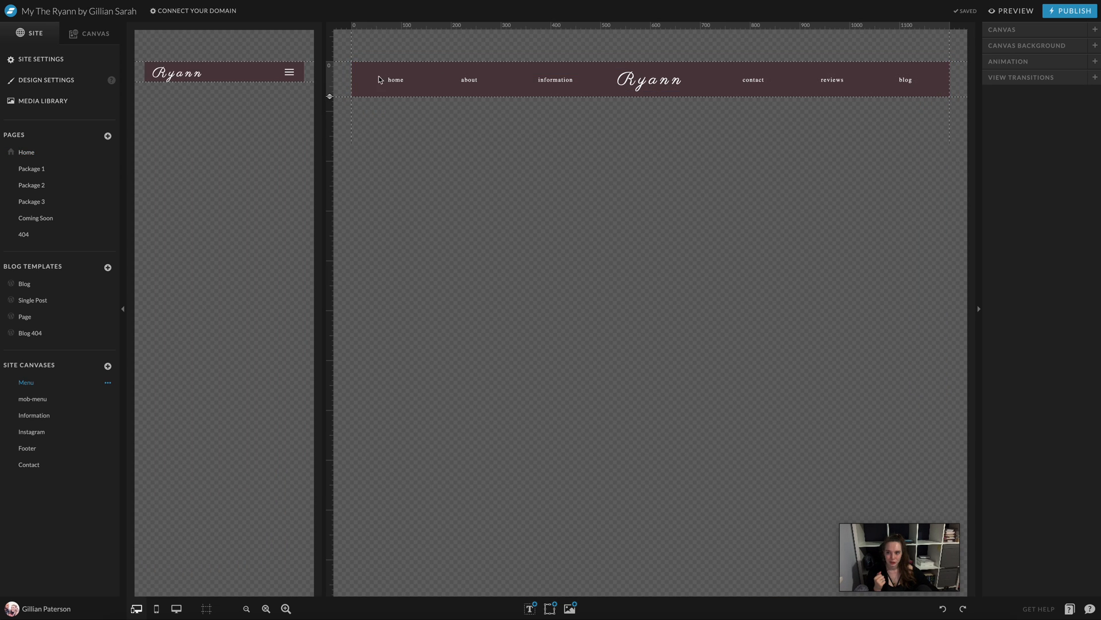
pyautogui.click(648, 79)
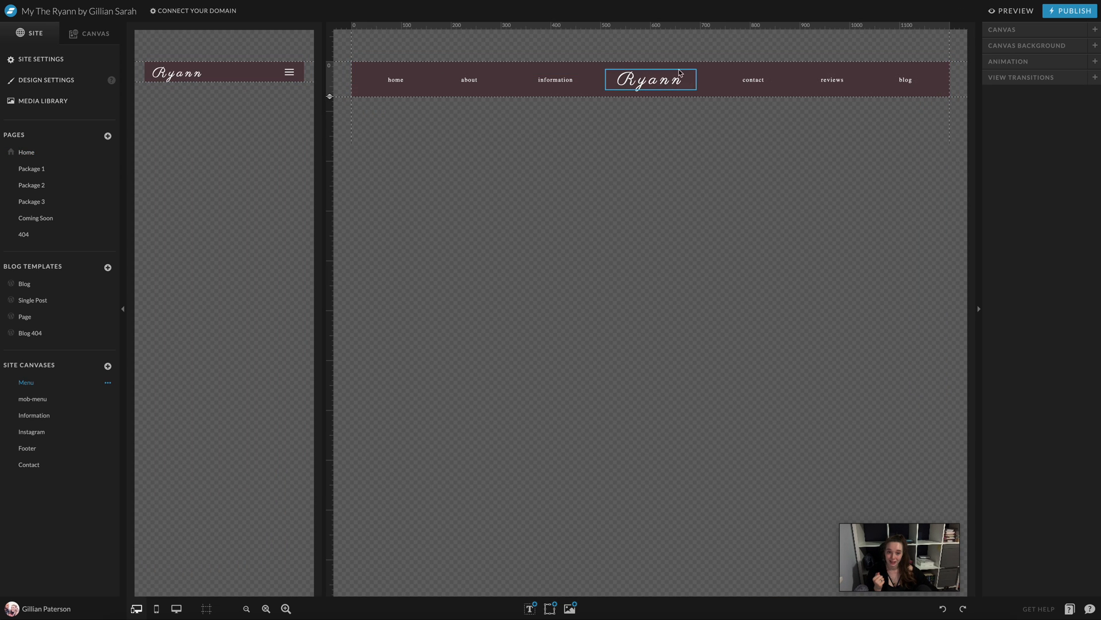
pyautogui.click(649, 79)
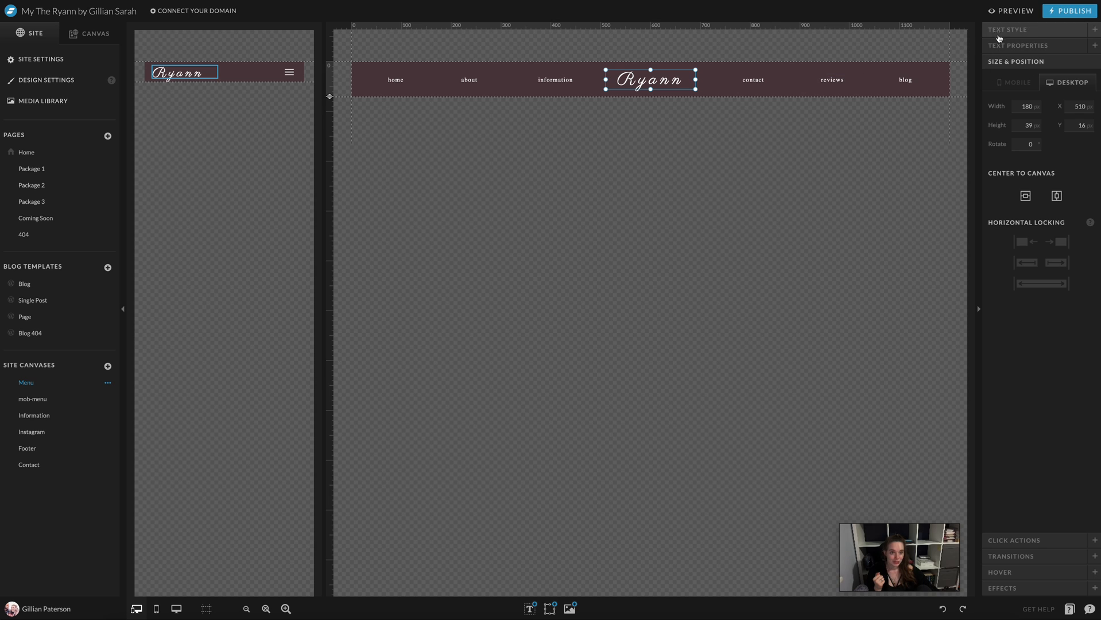
pyautogui.click(1008, 29)
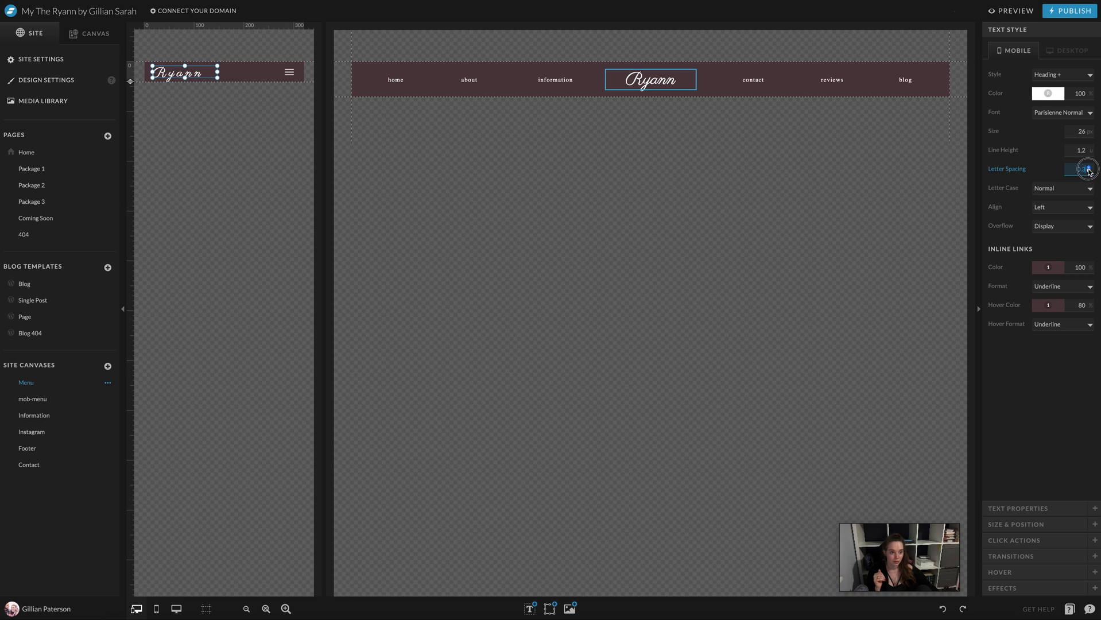
pyautogui.click(1082, 169)
pyautogui.write('0')
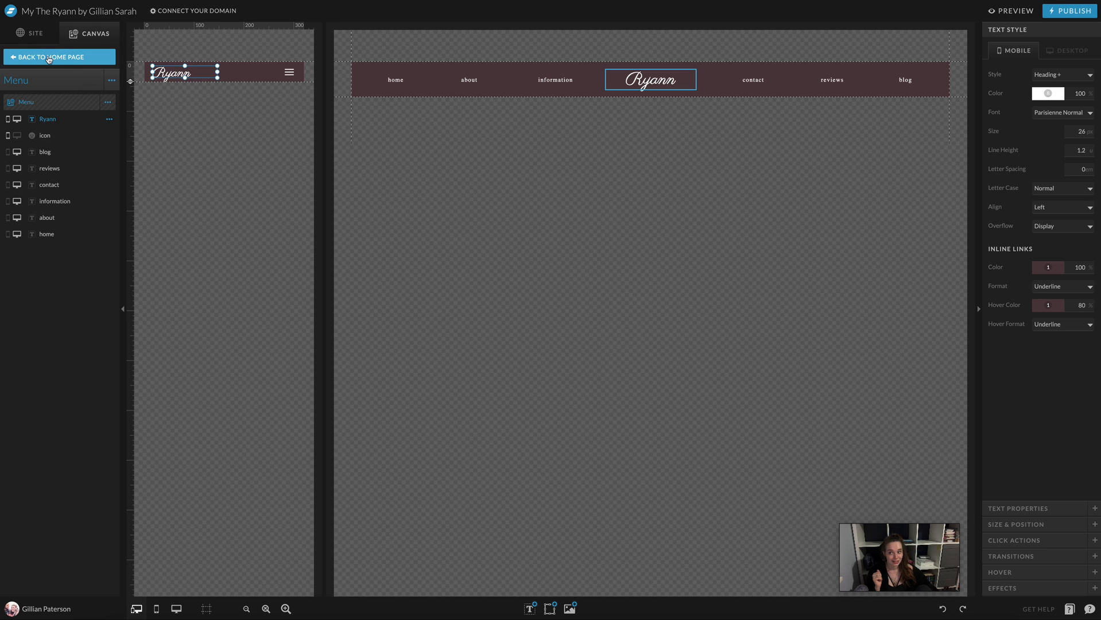
# Back on Home, set the About us heading to Normal letter case and save
pyautogui.click(54, 57)
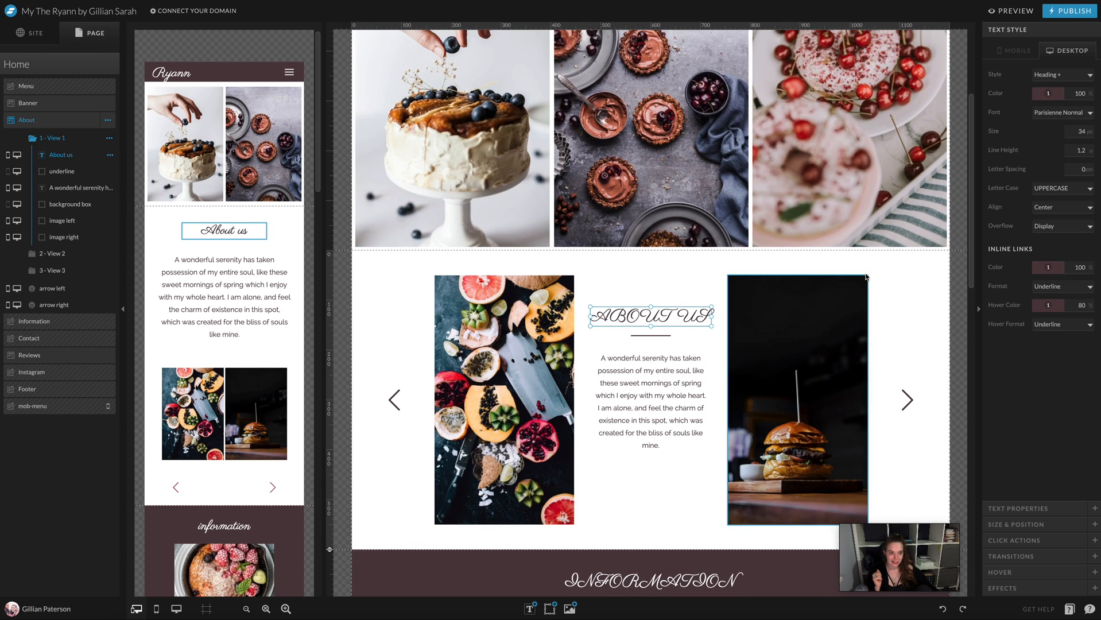
pyautogui.click(1060, 188)
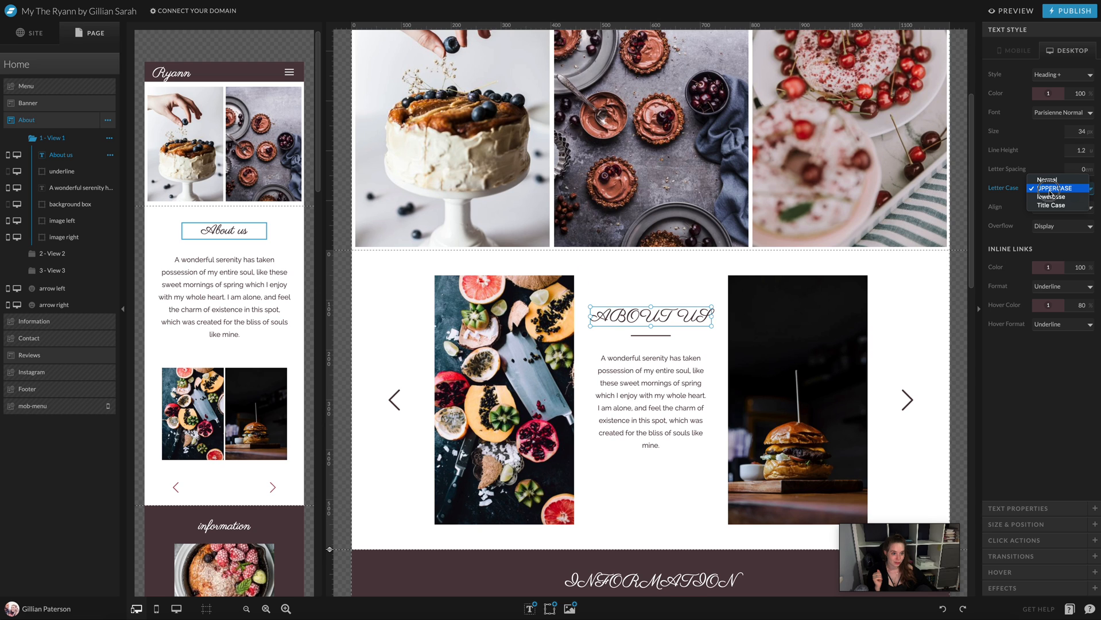
pyautogui.click(1047, 180)
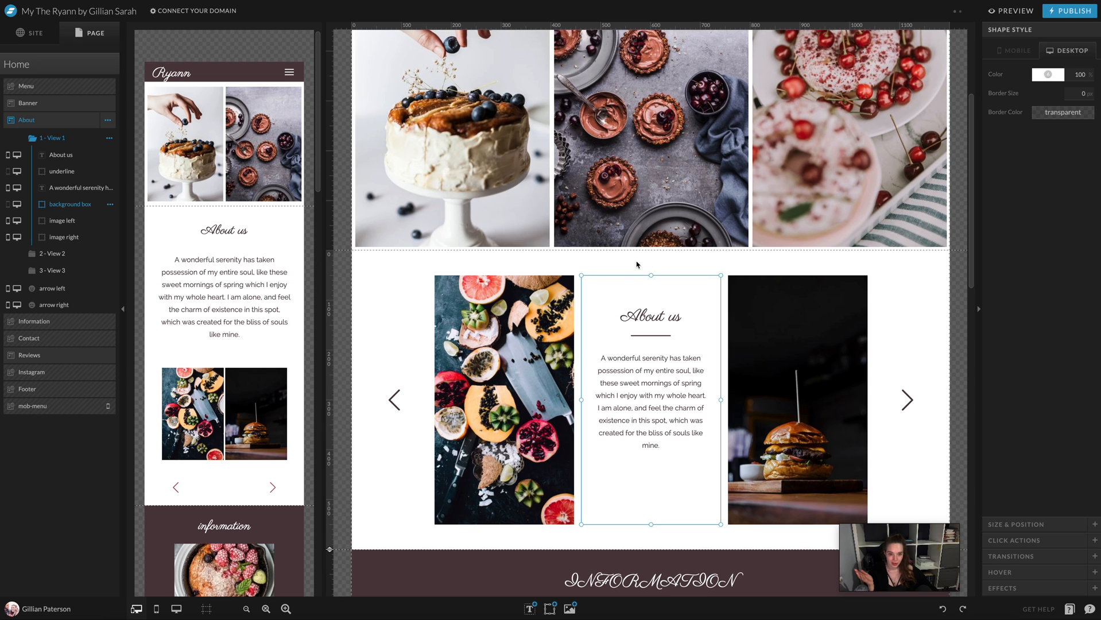
pyautogui.moveTo(709, 291)
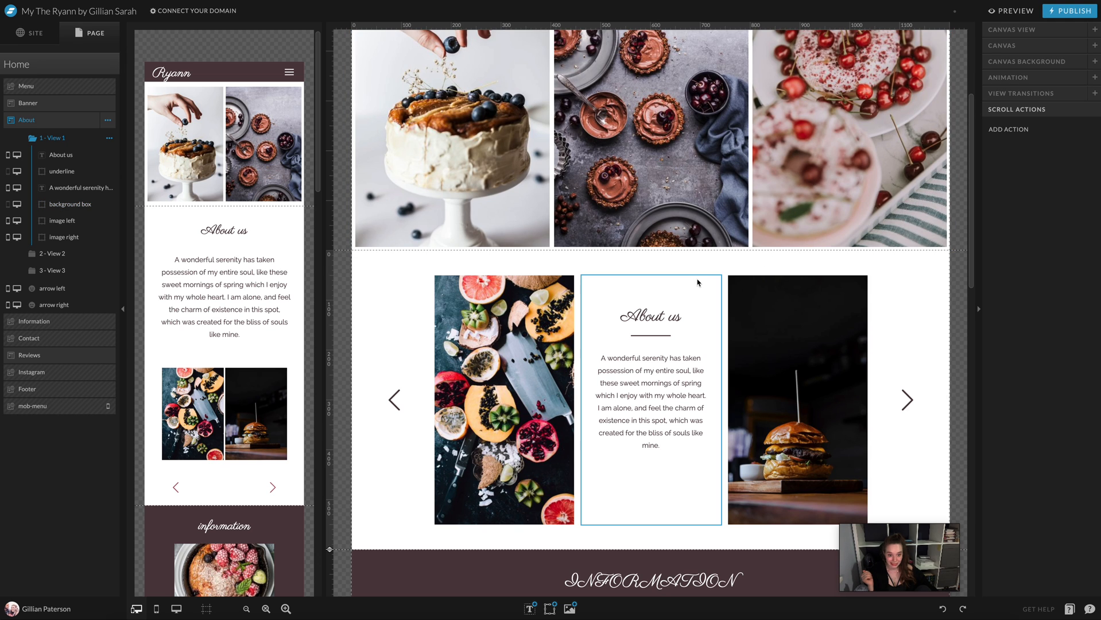
pyautogui.press('ctrl+s')
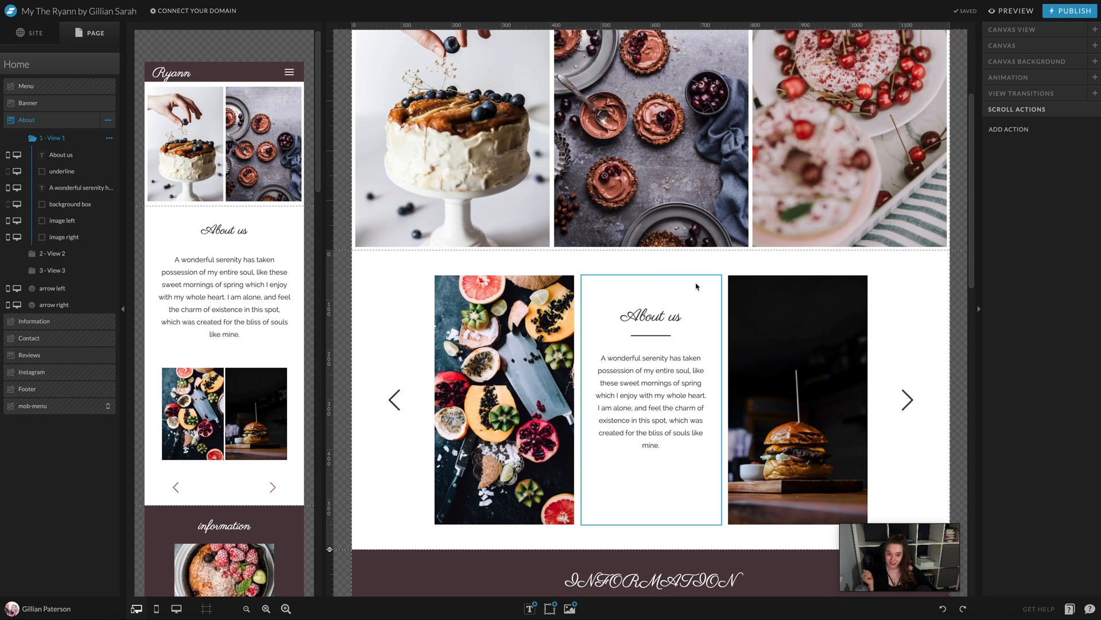
# Fill the box behind the About us text with pale blush palette colour 4
pyautogui.click(651, 401)
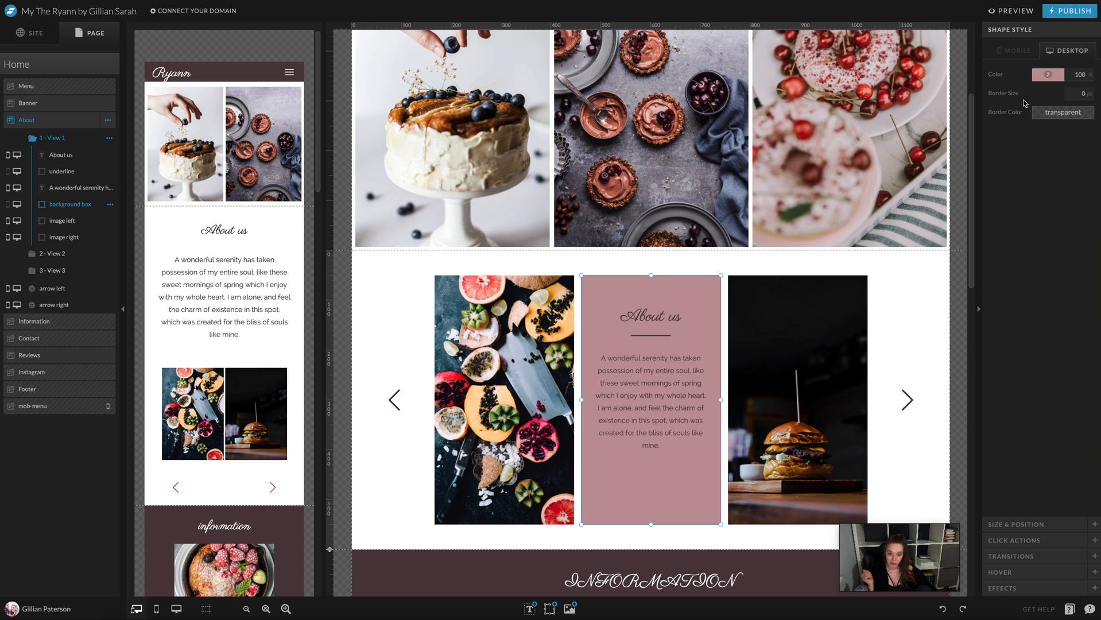
pyautogui.click(1047, 74)
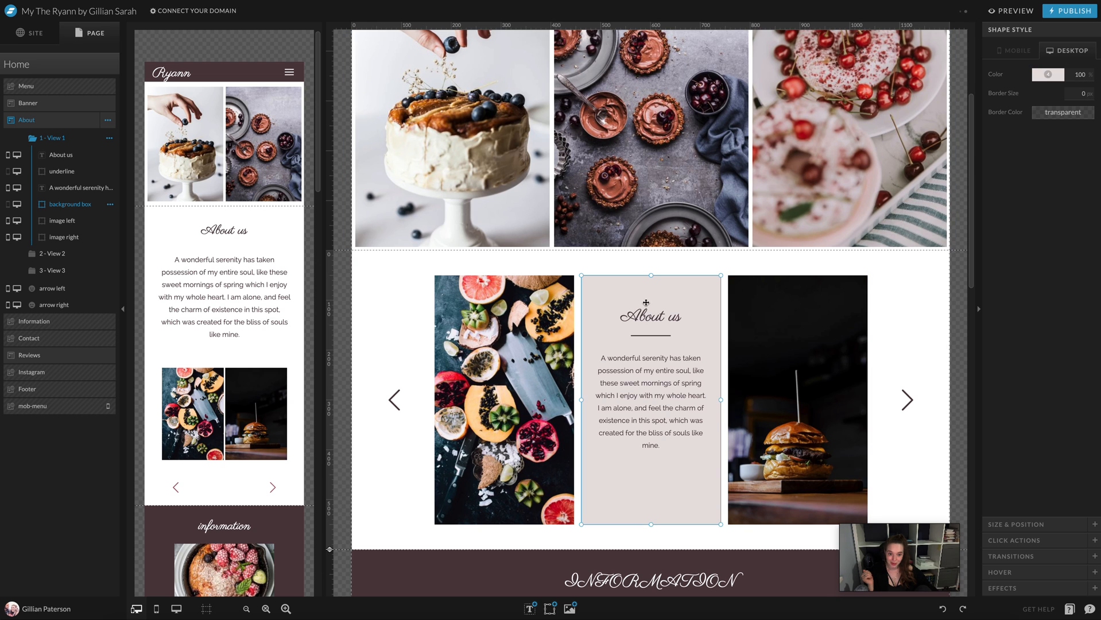
pyautogui.click(711, 298)
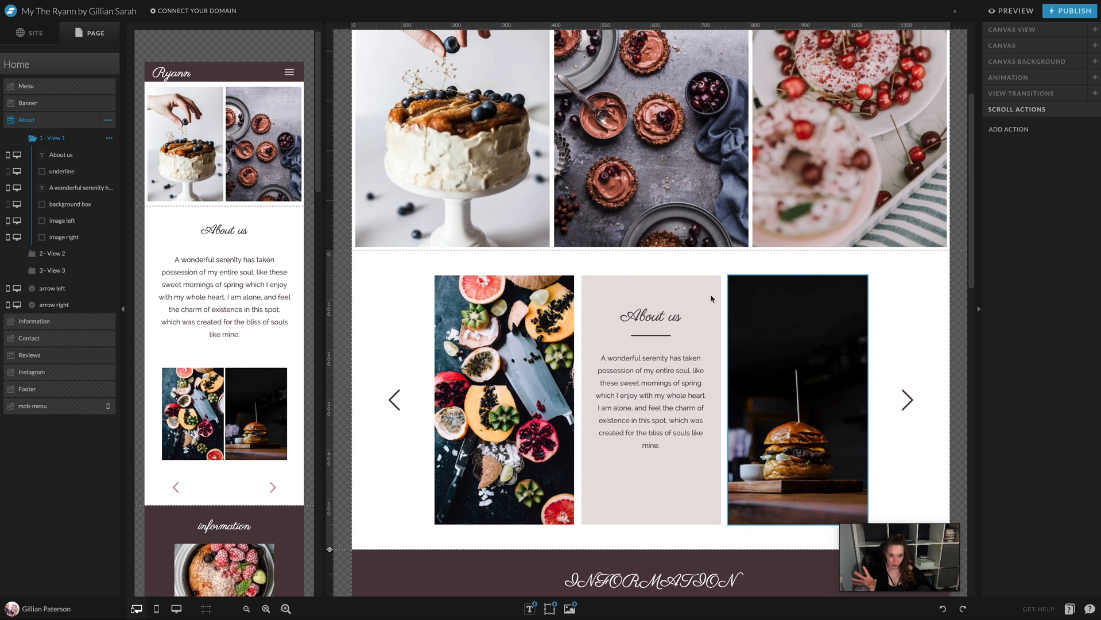
pyautogui.scroll(3)
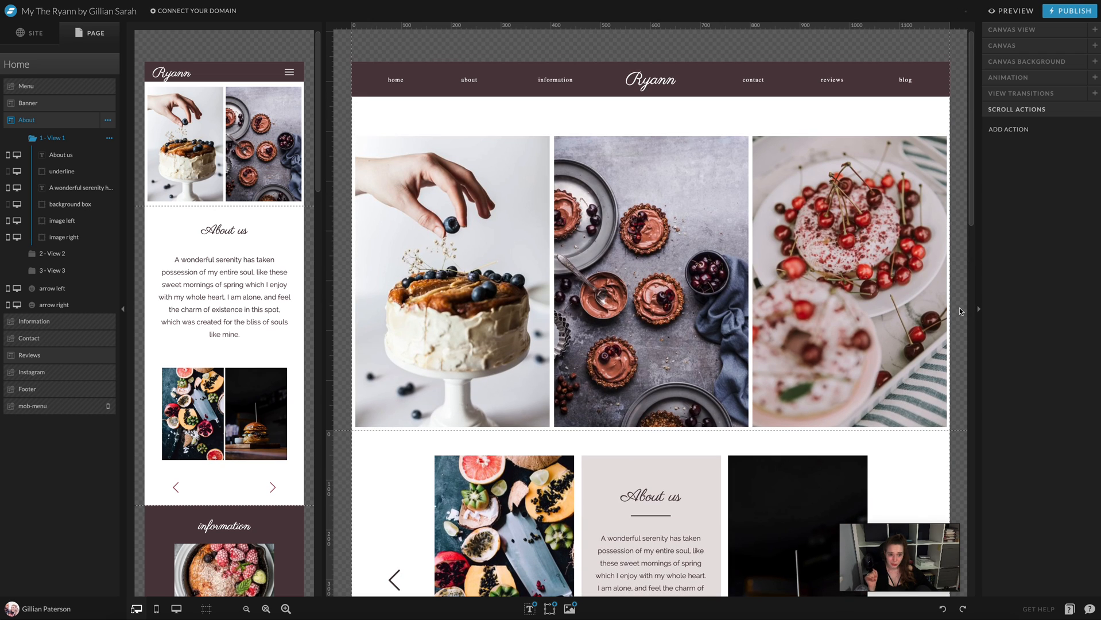